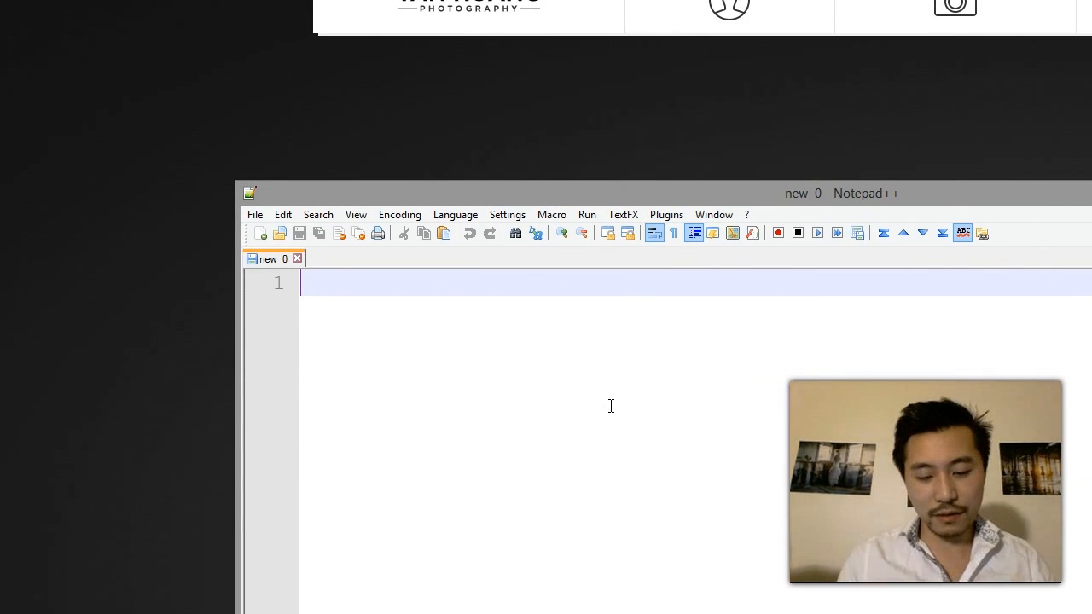
In Notepad++, note the FTP server headshotslasvegas.com and the username
text(FTP)
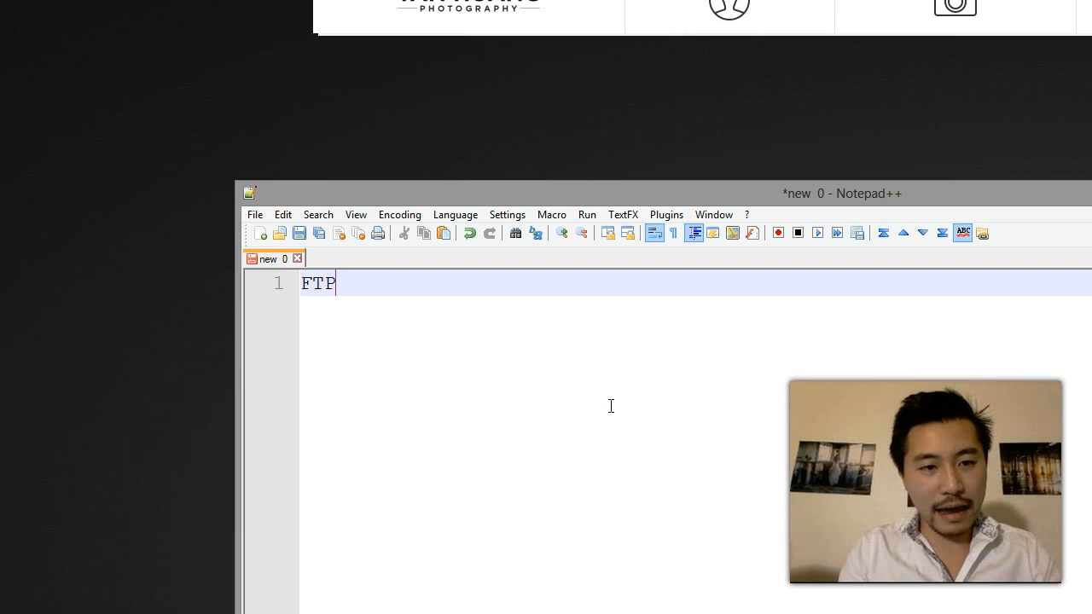
text(Server:)
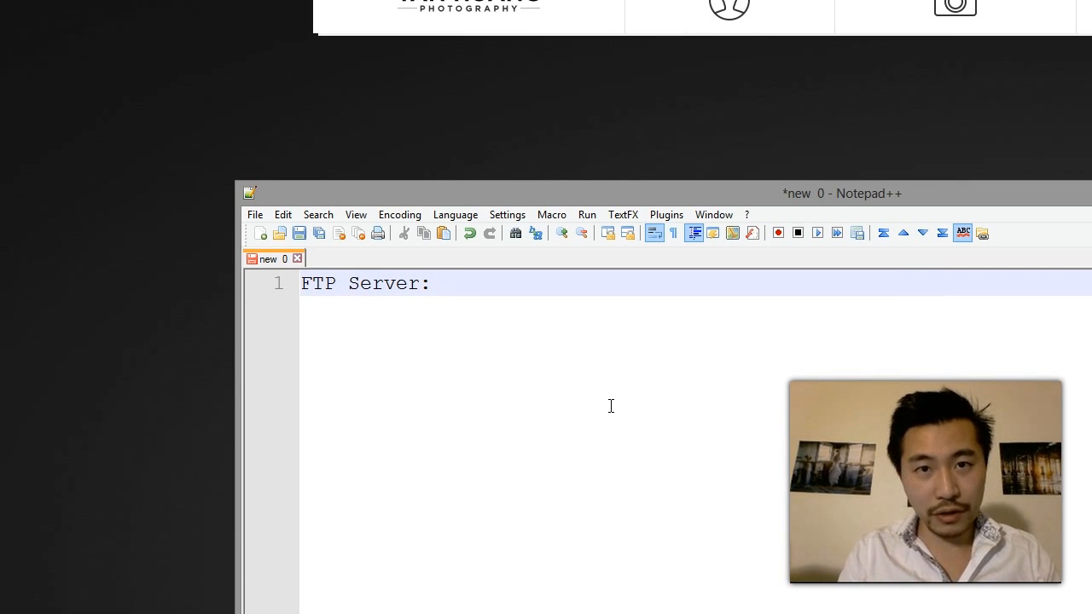
text(head)
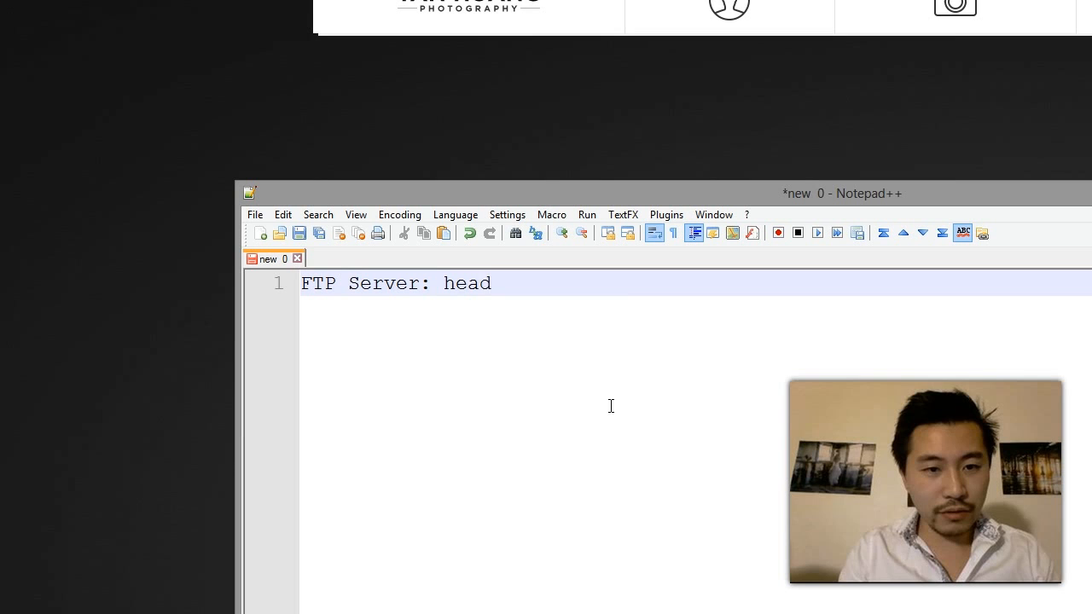
text(shotslasve)
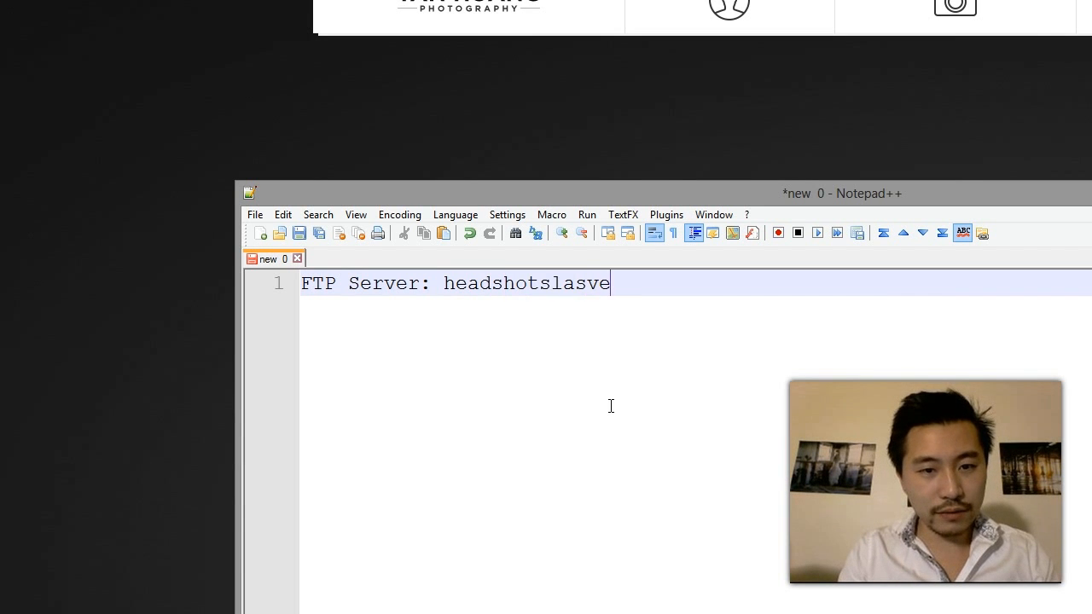
text(gas.com)
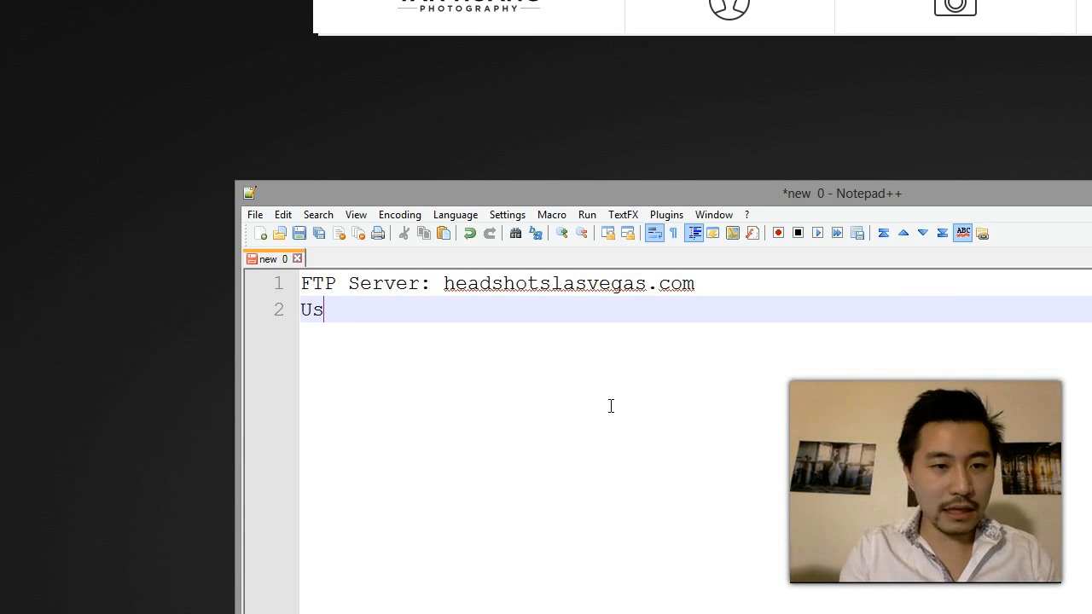
text(ername:)
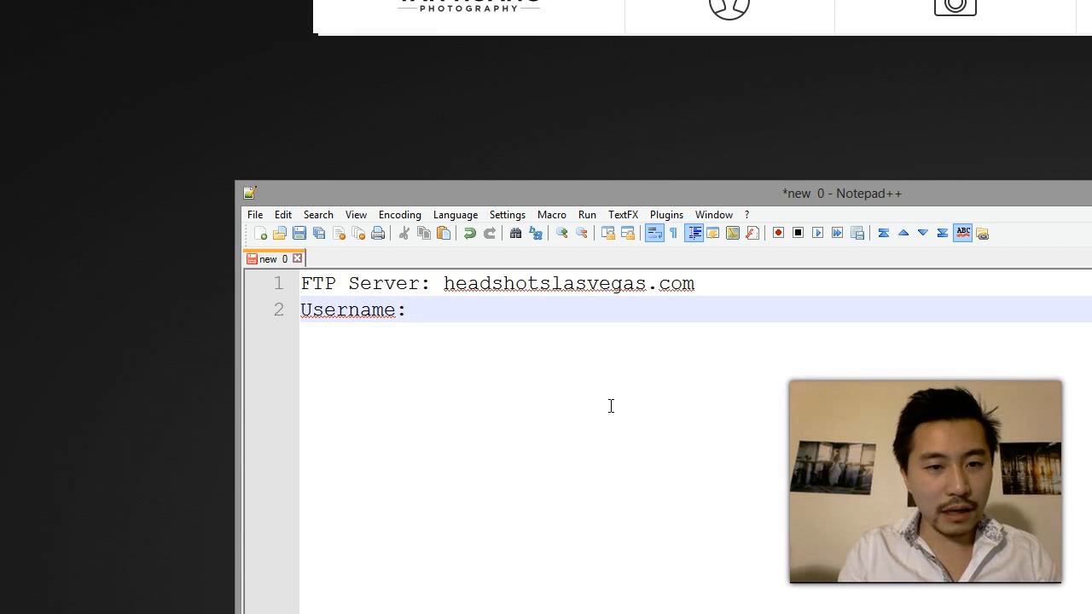
text(headshot)
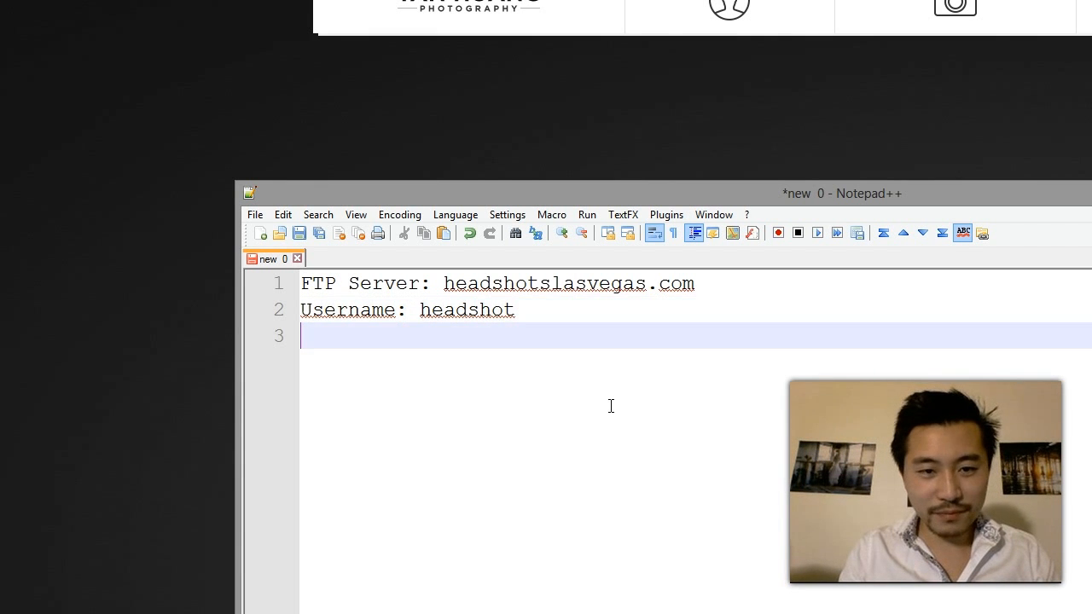
Add the masked password, 'Port: 21' and a '--' separator line
text(Password: *****)
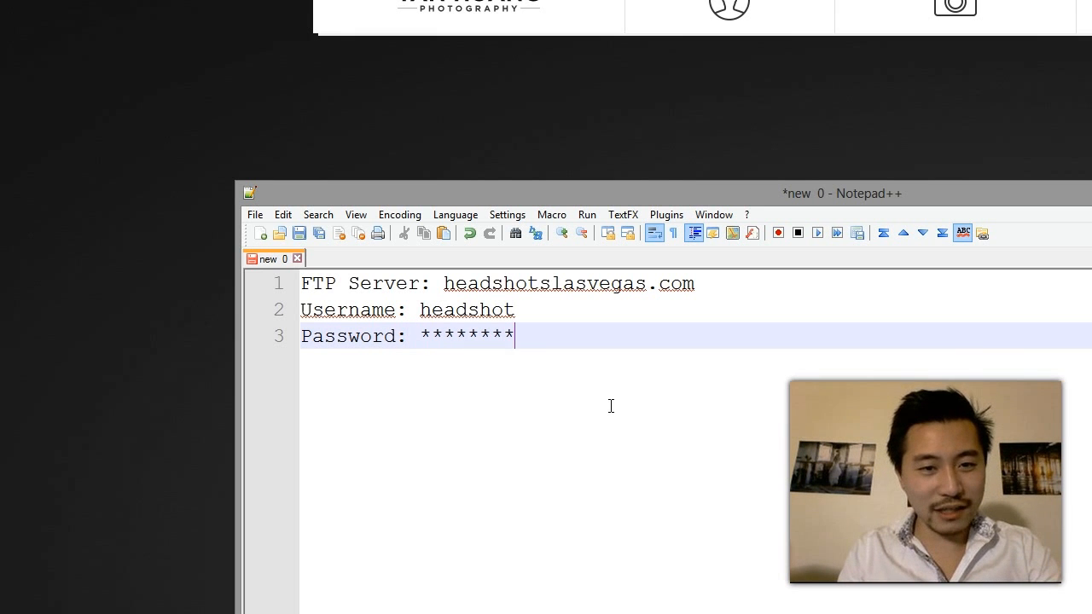
text(***)
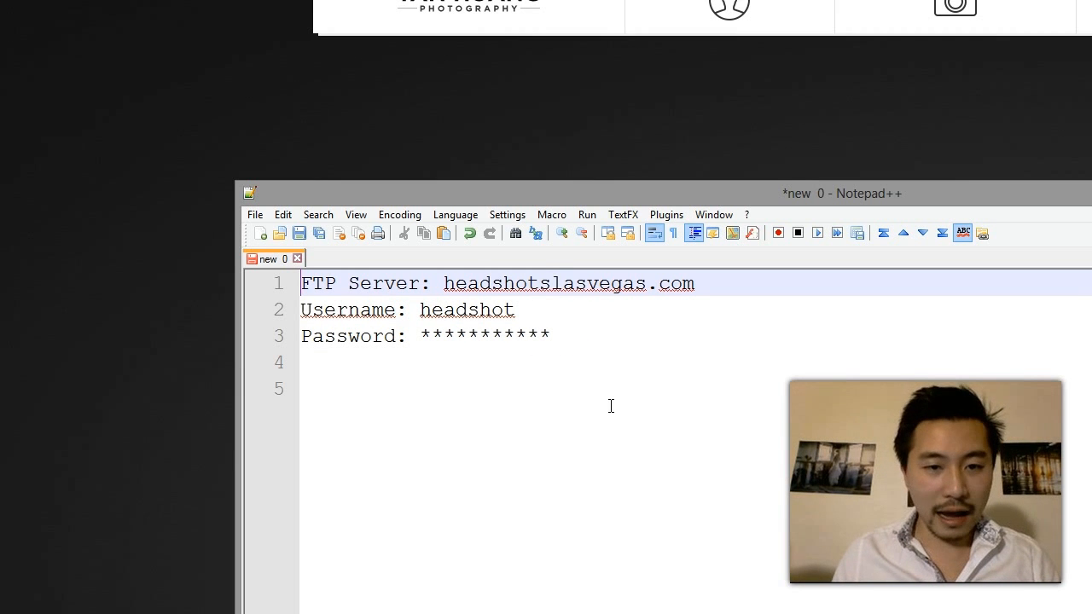
click(556, 362)
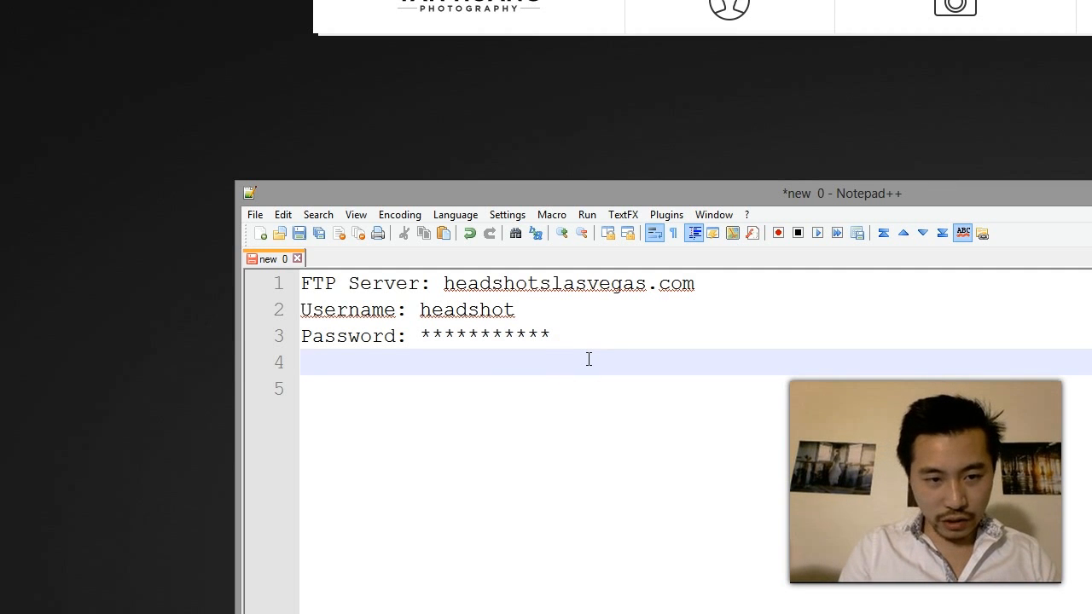
text(Port: 21)
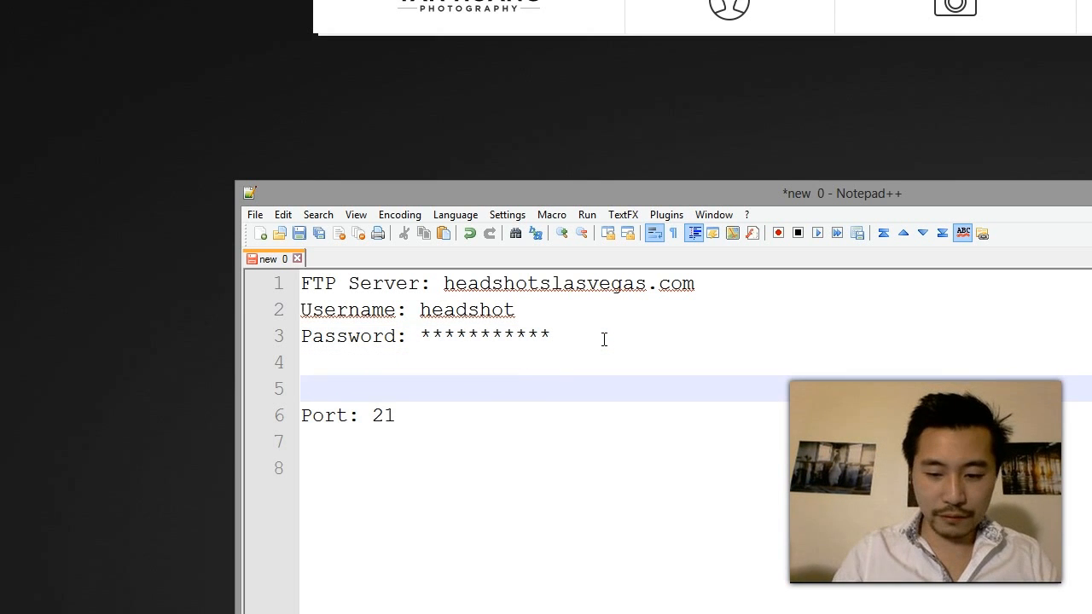
text(--)
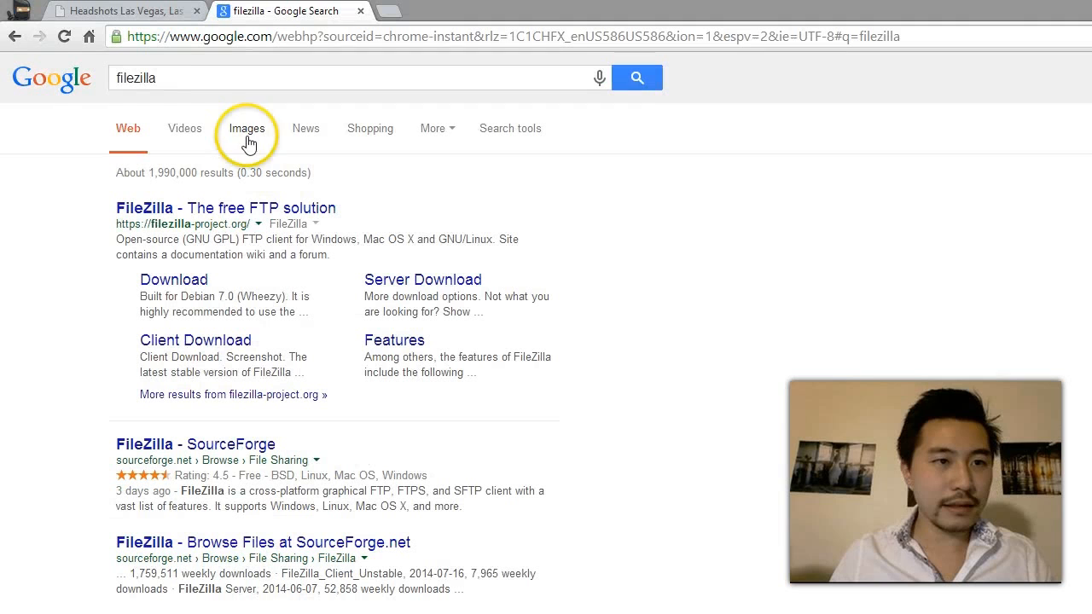
Open the 'FileZilla - The free FTP solution' result from the Google search
click(225, 207)
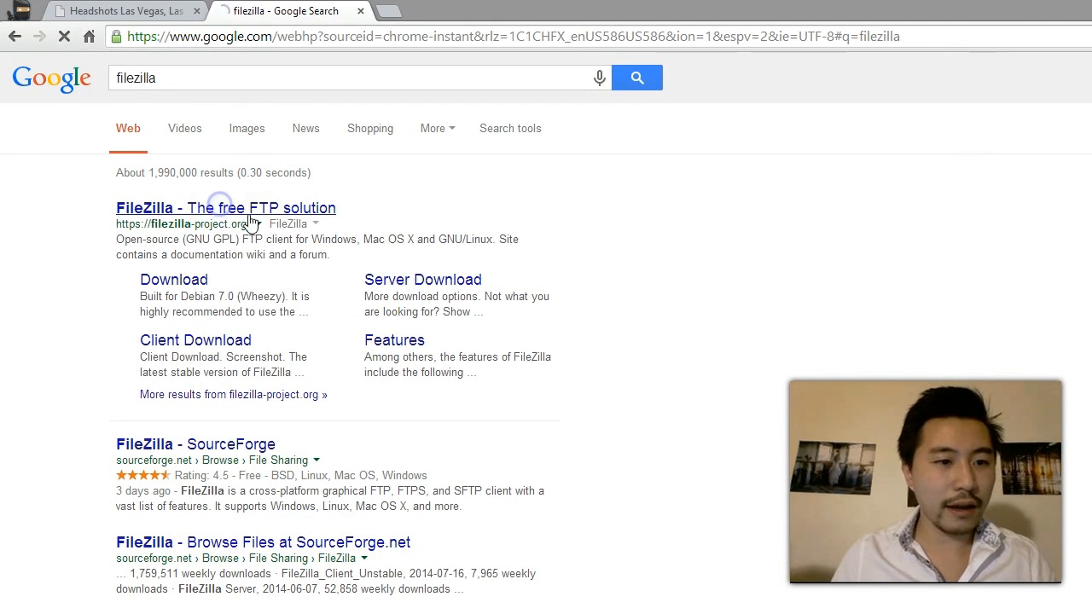
click(225, 207)
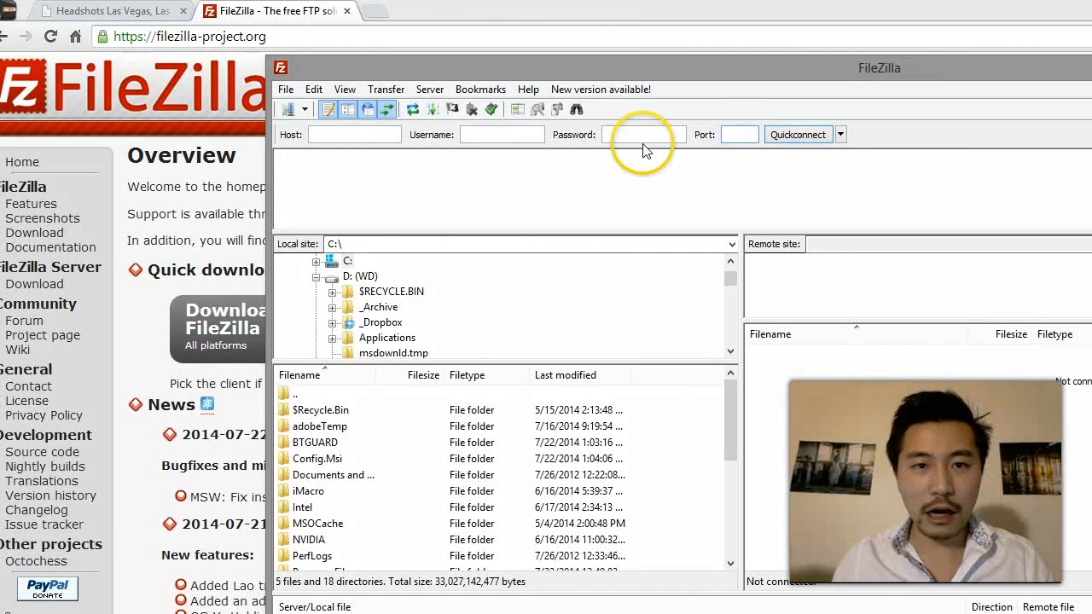
Quickconnect FileZilla to headshotslasvegas.com with the noted username and password
click(145, 595)
text(headshot)
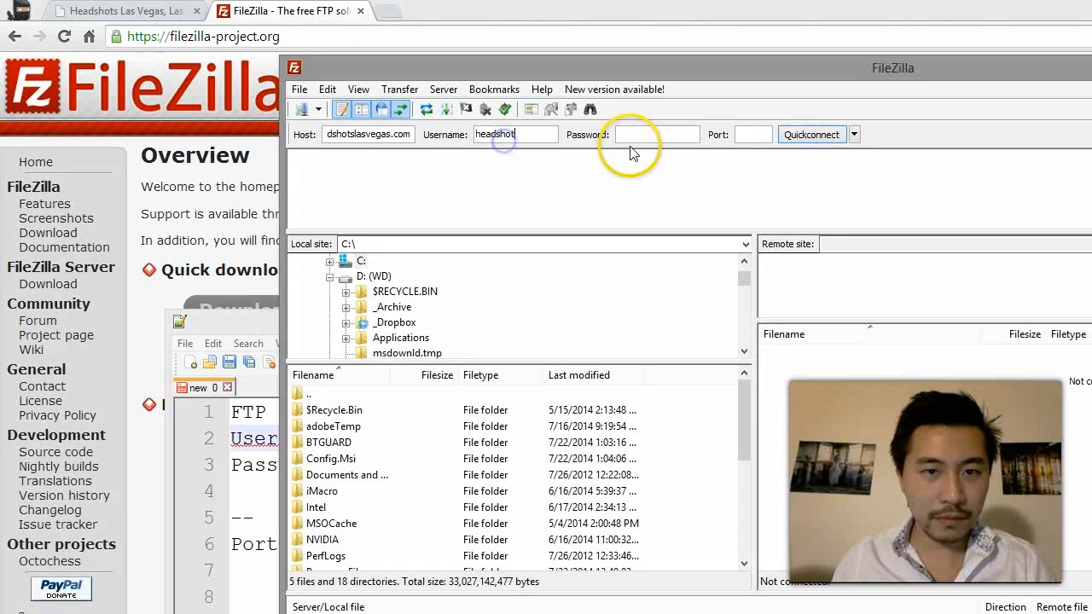
click(656, 134)
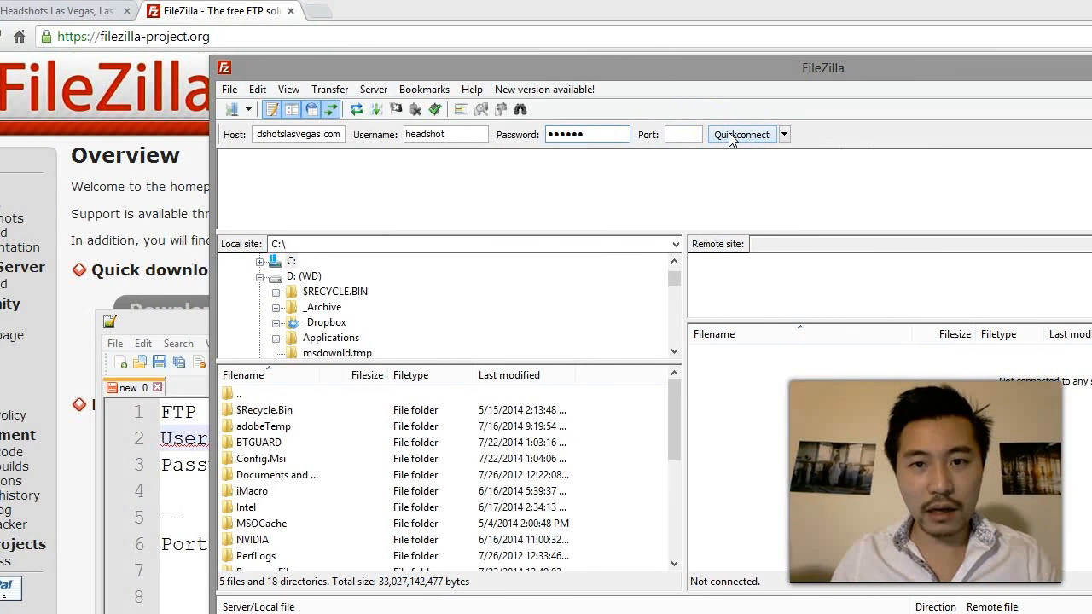
click(740, 134)
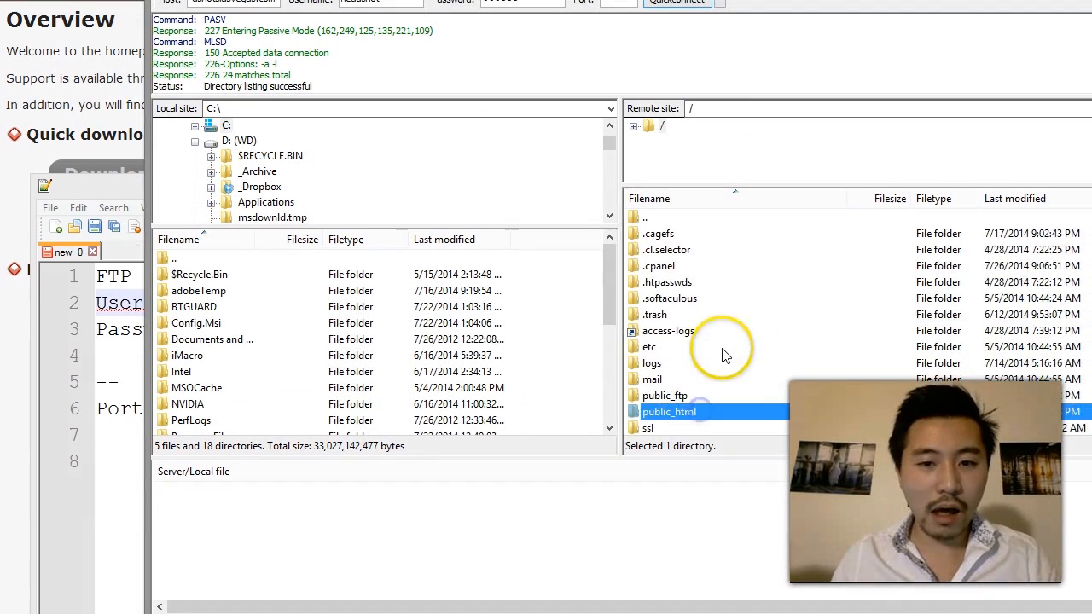
Open the server's public_html folder to list index.html, css and img
scroll(down, 3)
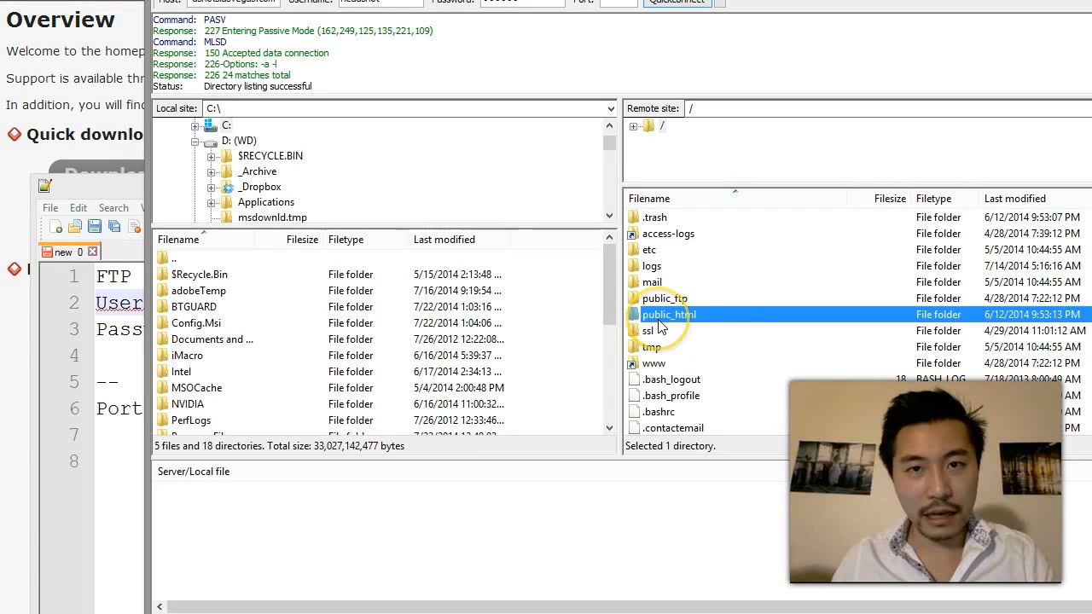
double_click(669, 314)
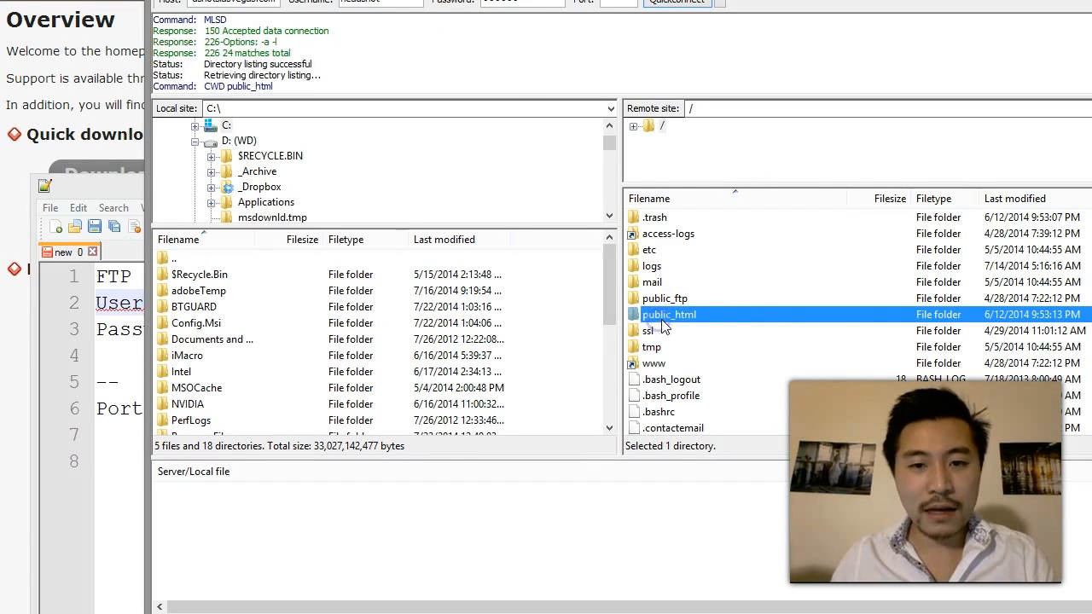
double_click(669, 314)
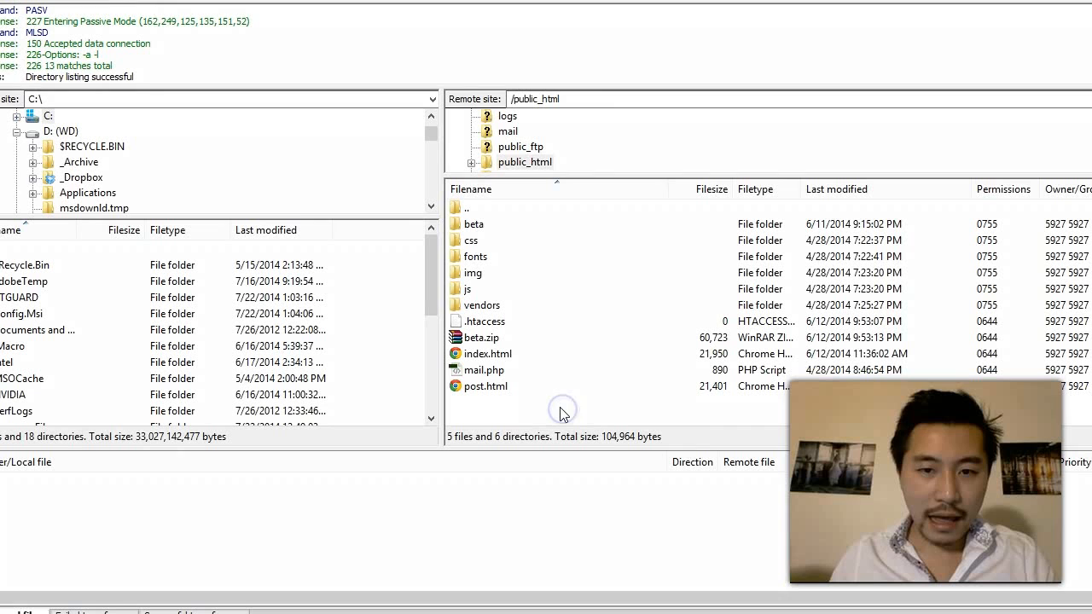
mouse_move(690, 307)
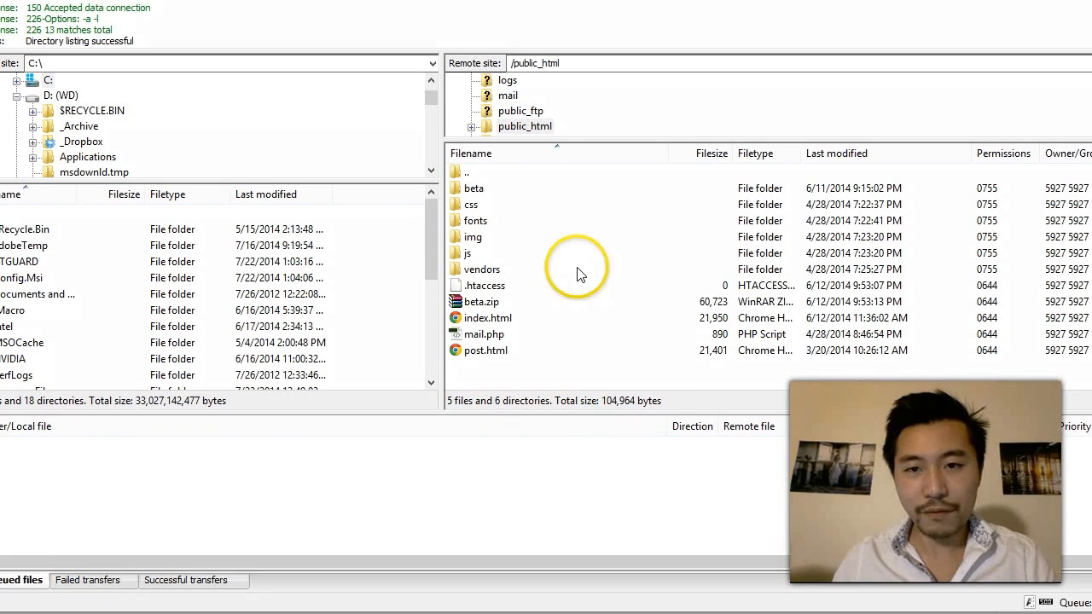
mouse_move(514, 380)
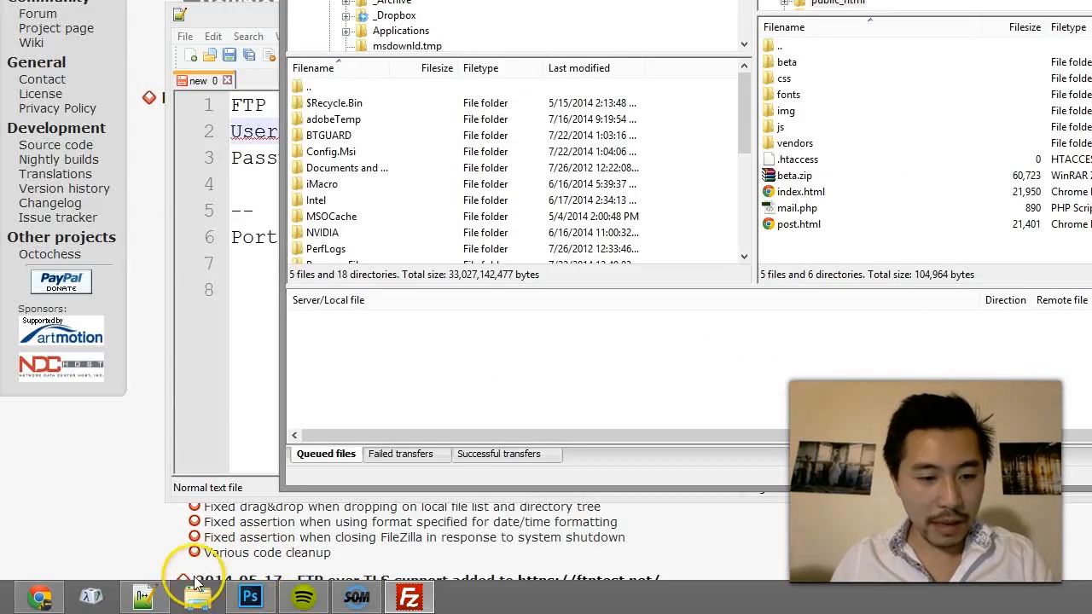
In a new Chrome tab, visit headshotslasvegas.com/hello.html, which returns 404 Not Found
click(196, 595)
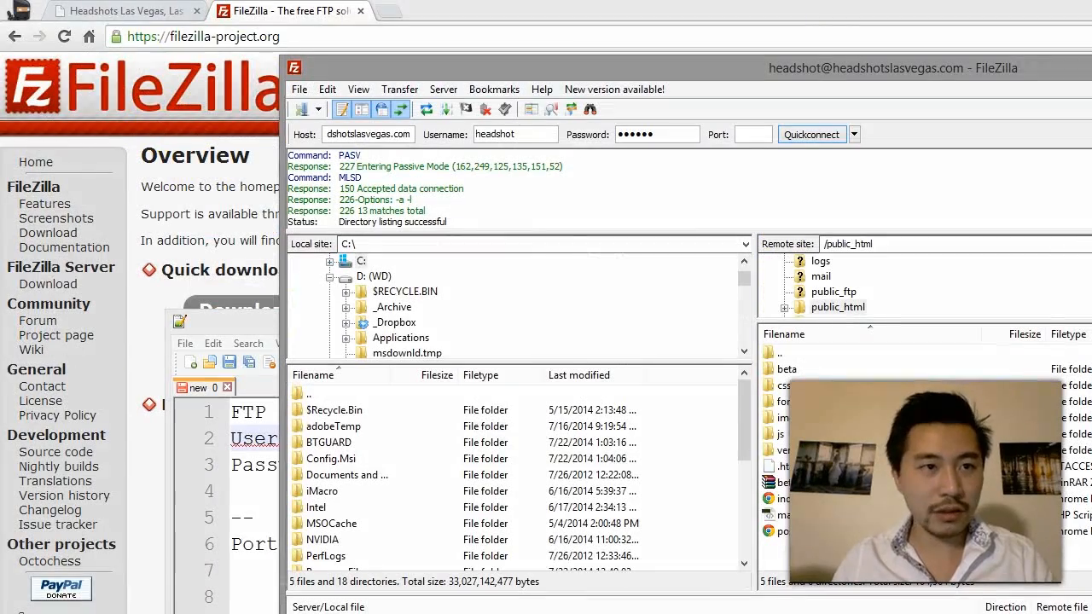
click(286, 11)
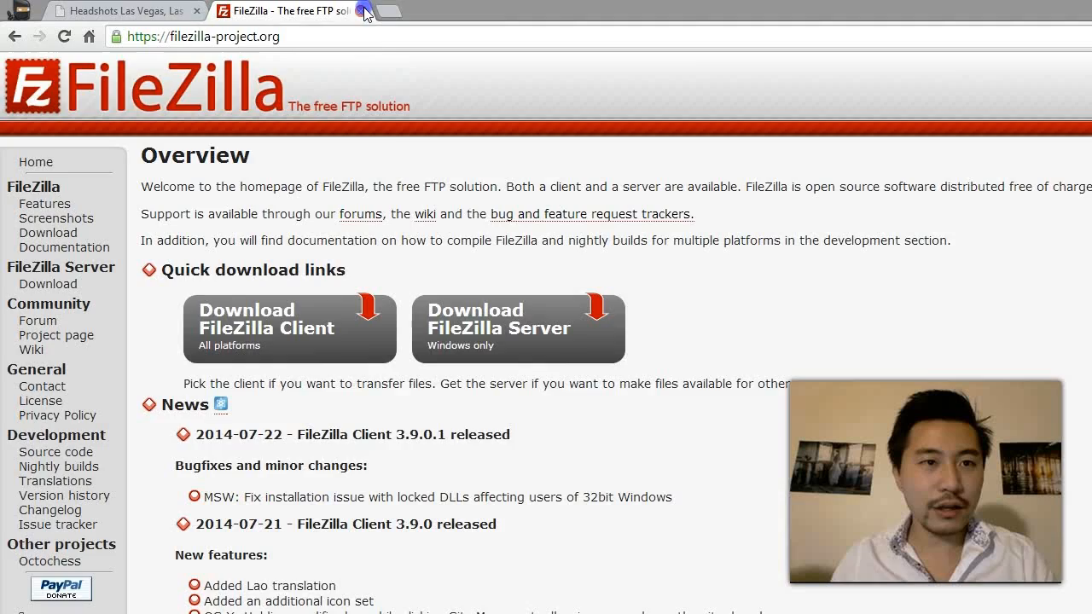
click(124, 11)
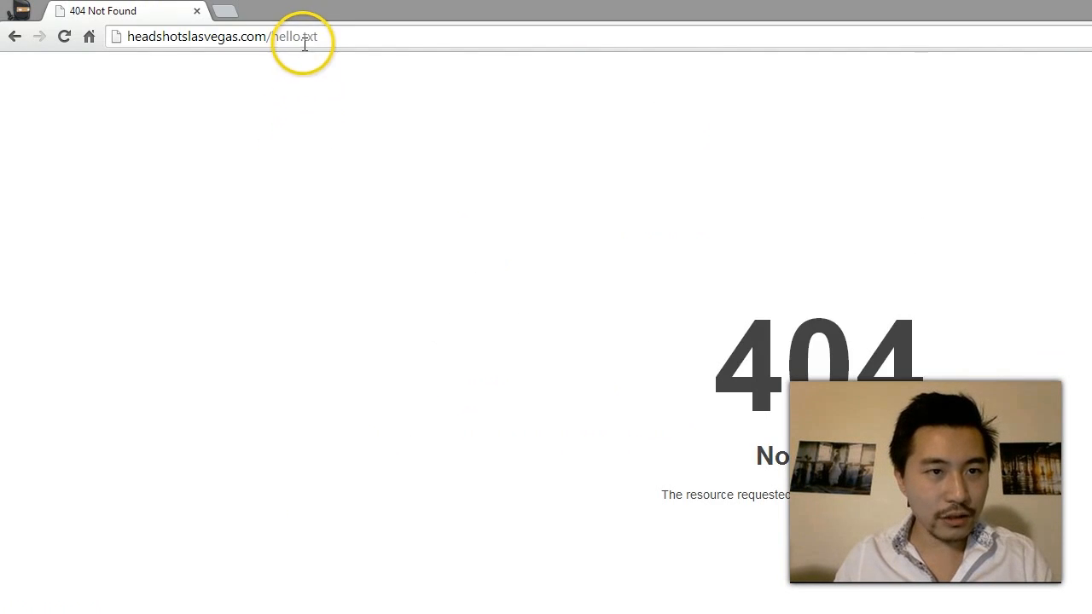
text(hello.html)
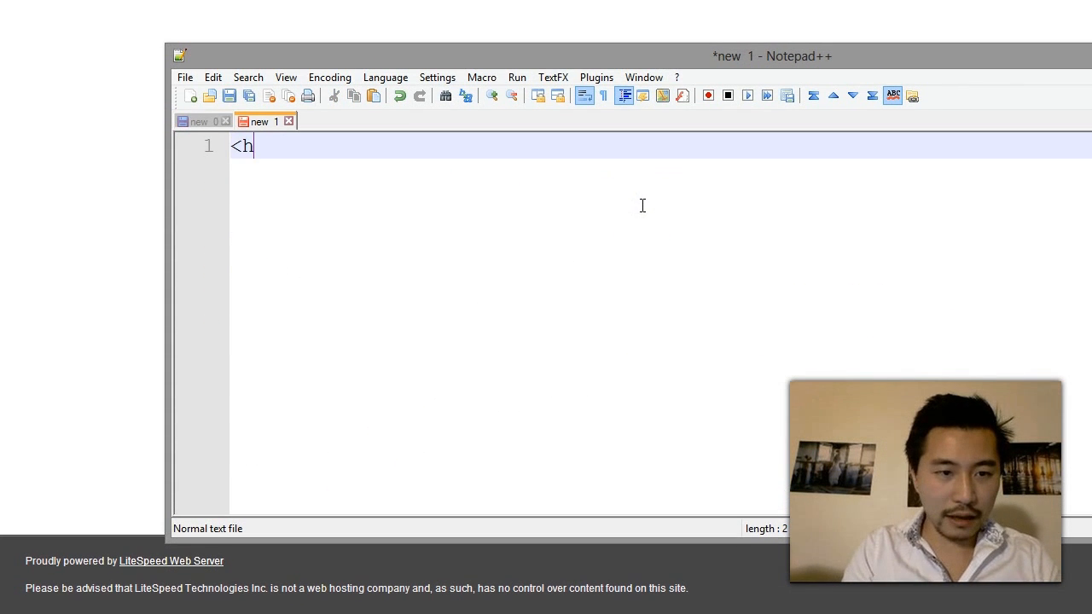
Type the html/body skeleton with a <h1>Hello world</h1> heading
text(tml>)
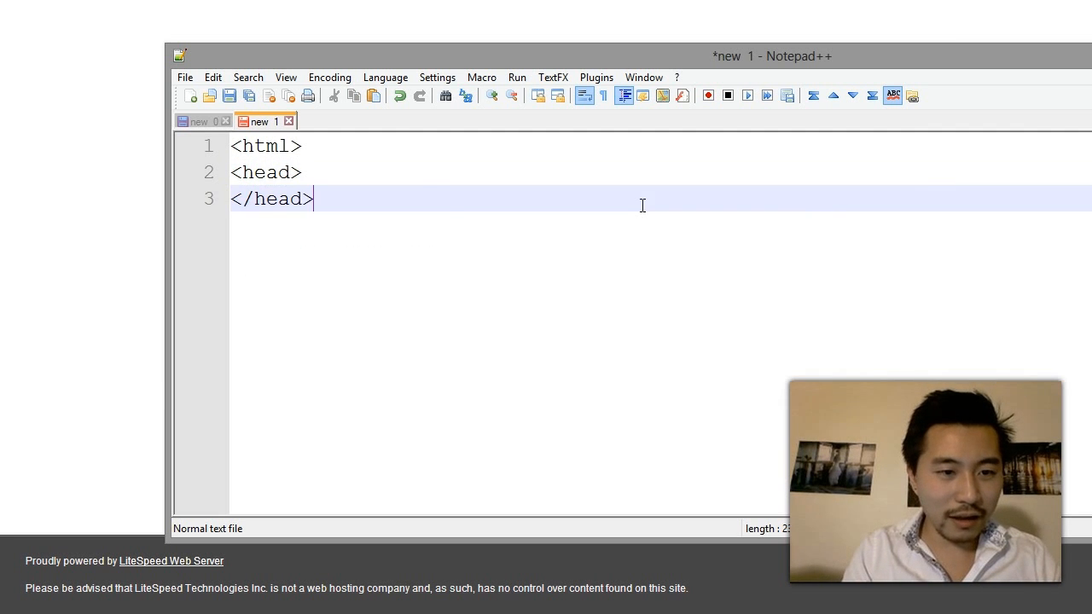
text(<body>)
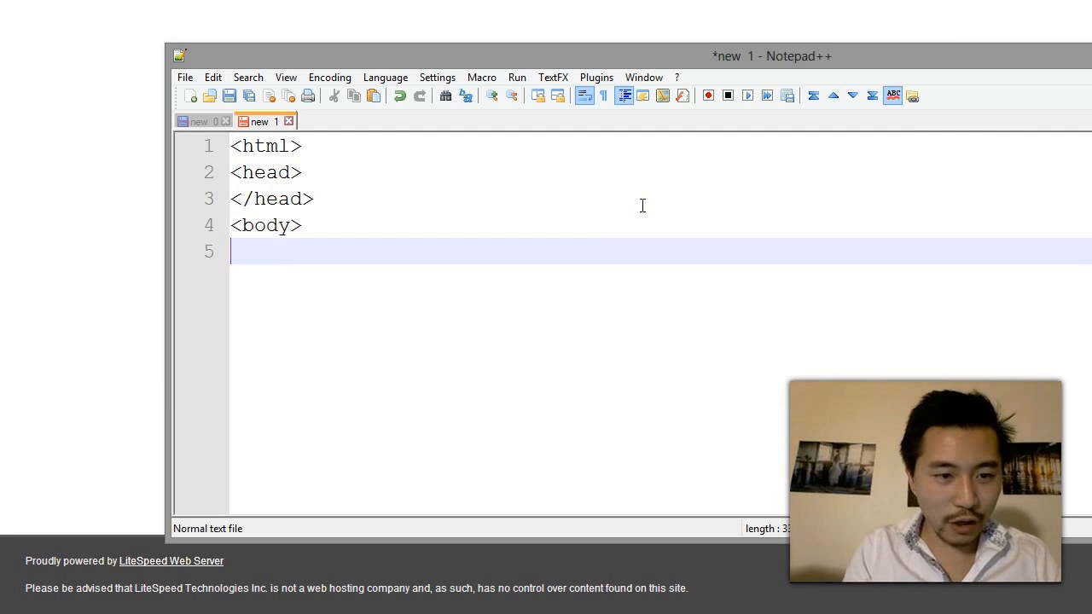
text(</body>)
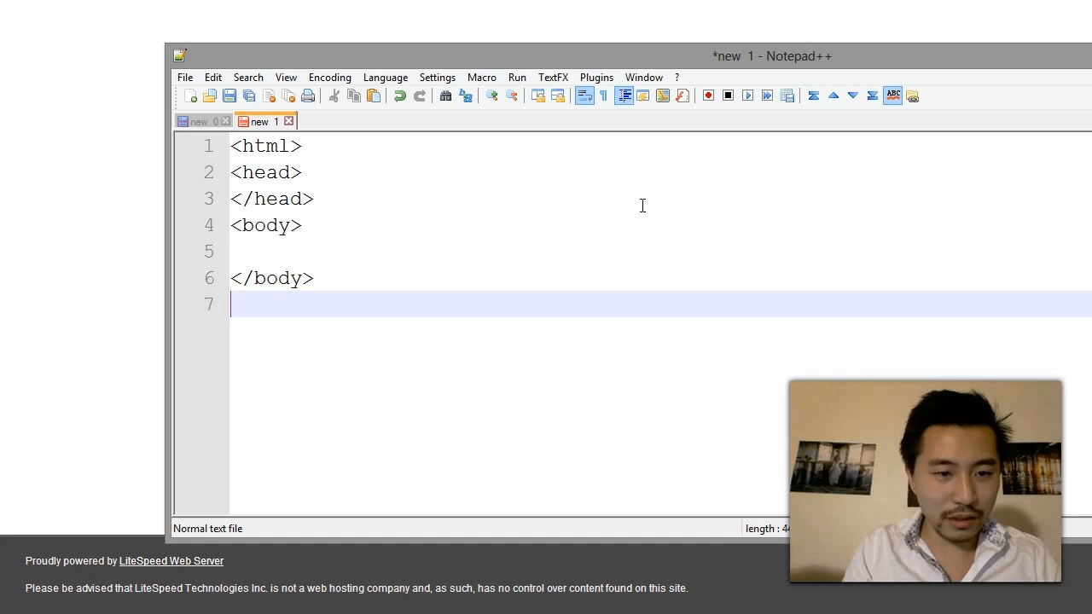
text(</html)
click(660, 252)
text(<h1)
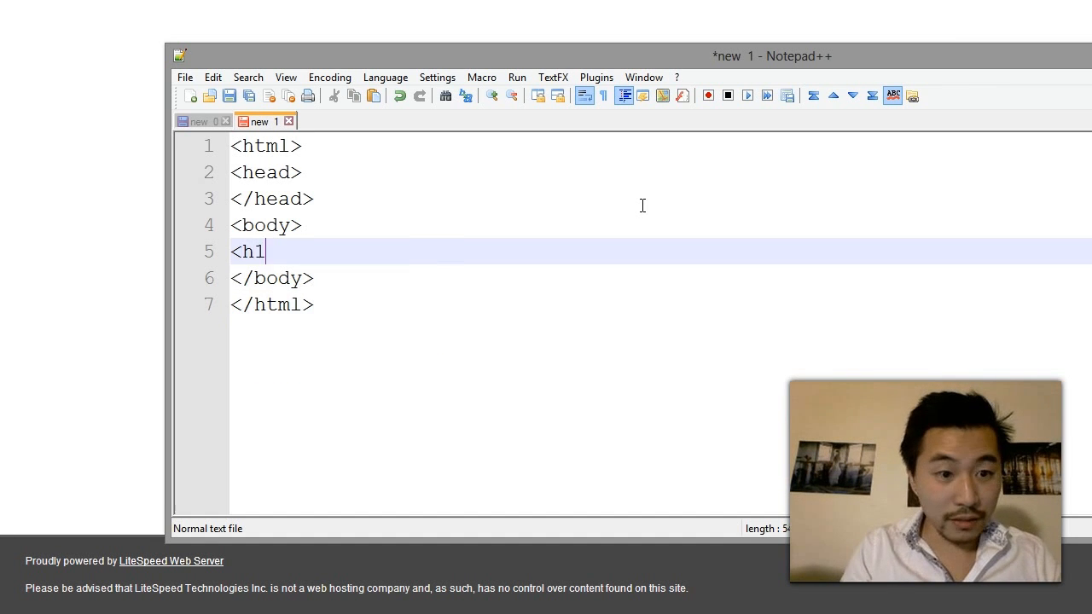
text(>Hell)
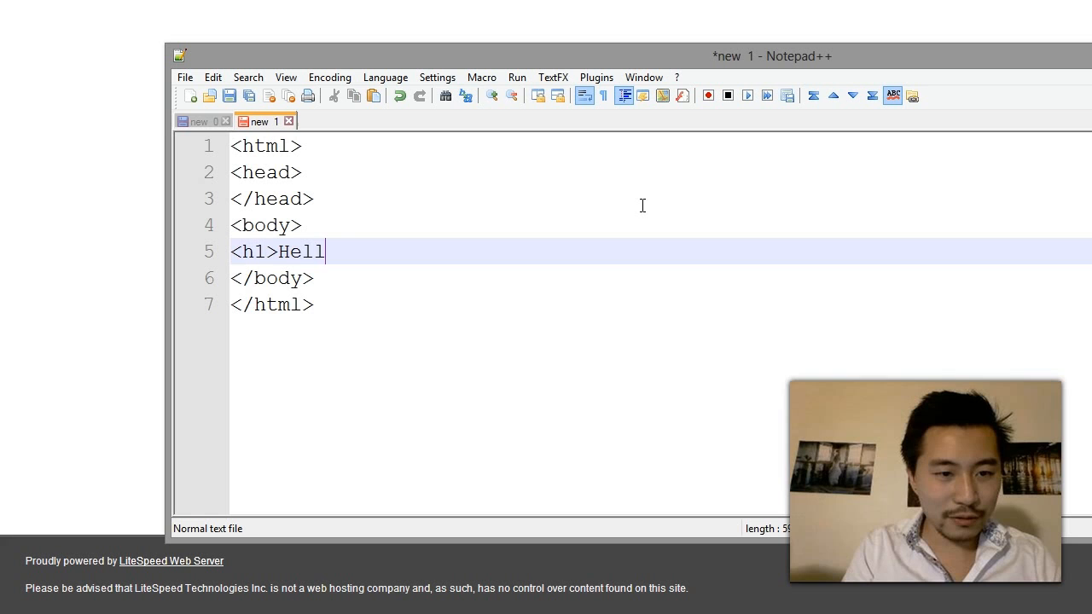
text(o world</h1>)
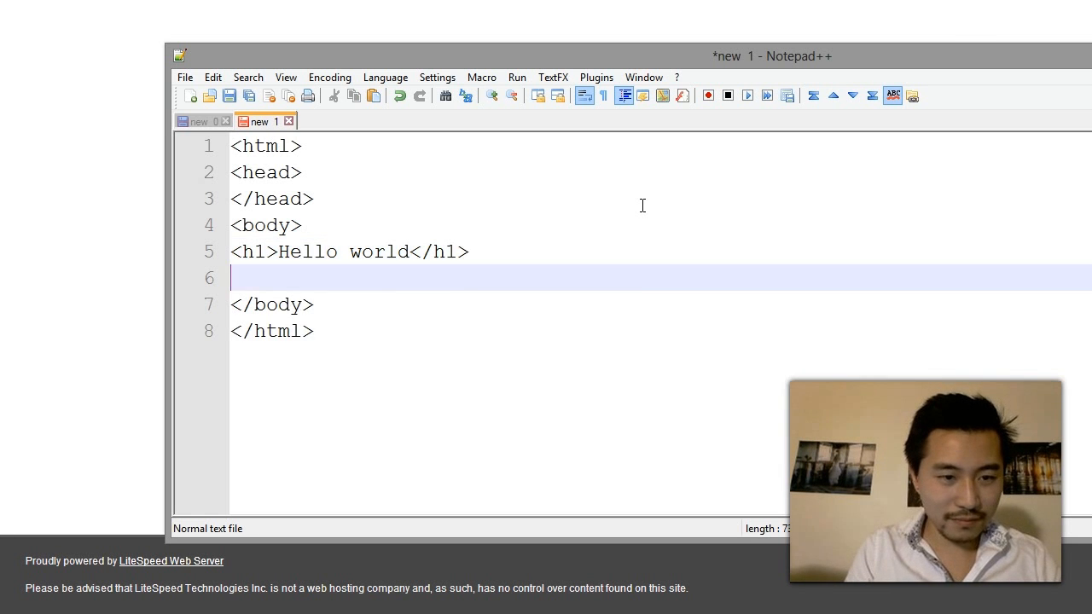
Add the 'Hello, this is a test.' paragraph and save as hello.html on the Desktop
text(<p>Hello)
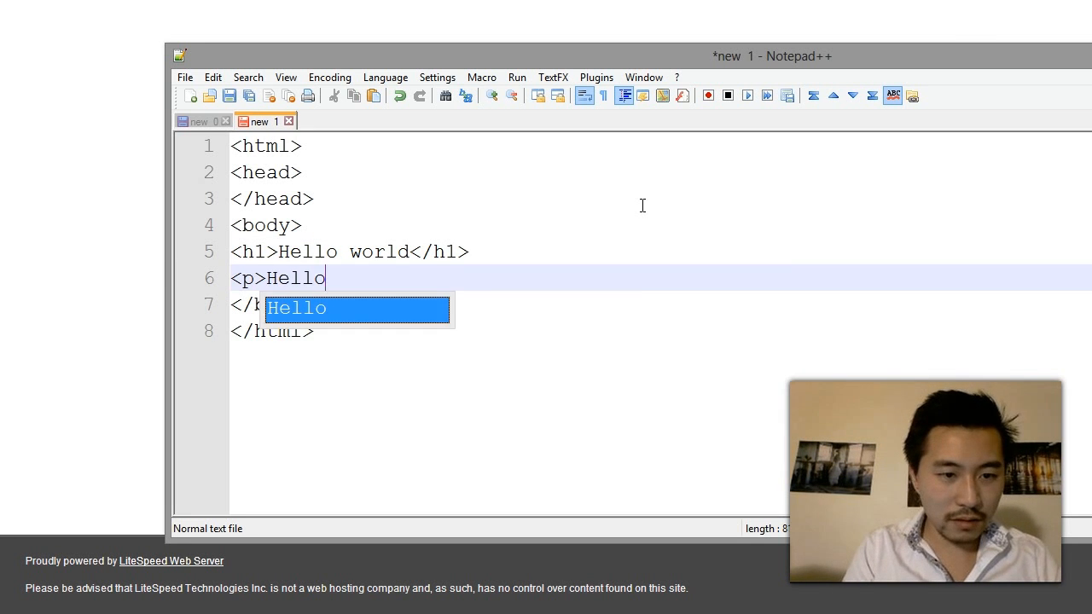
text(, this is a test.)
text("hello.html")
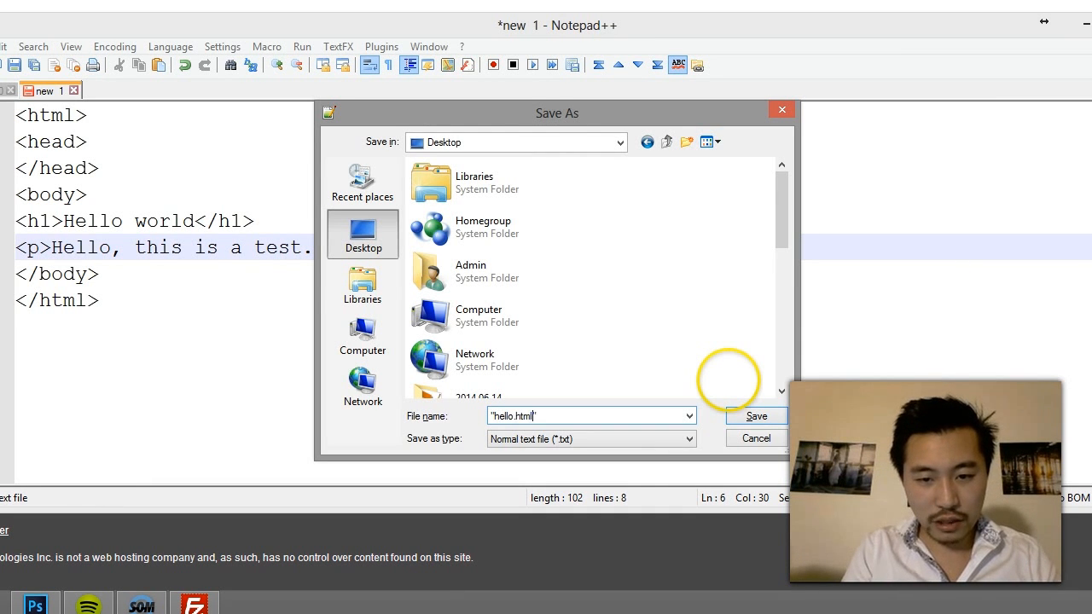
click(755, 416)
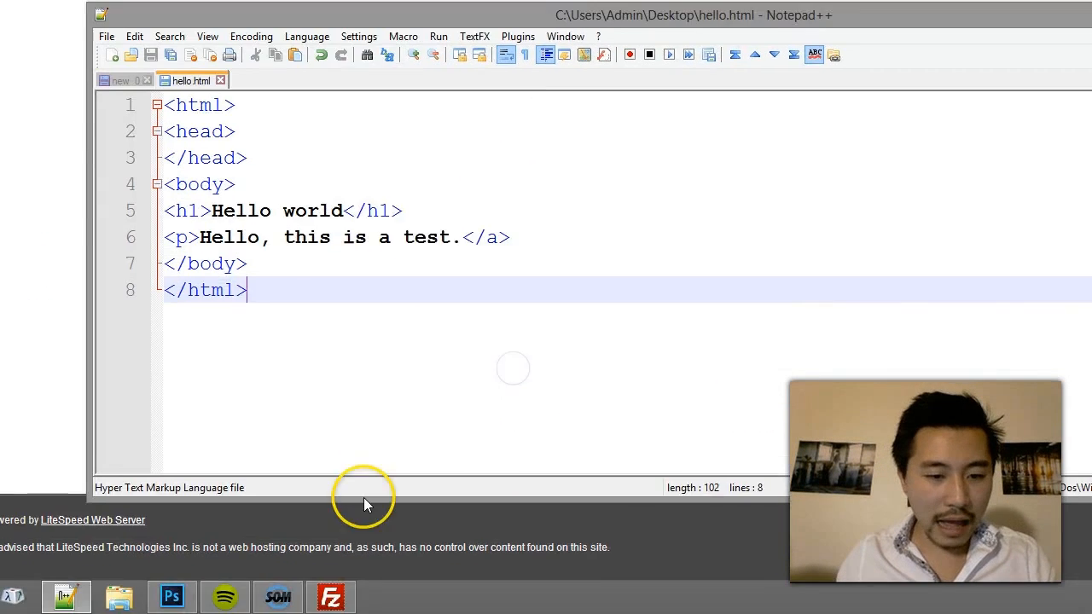
click(330, 596)
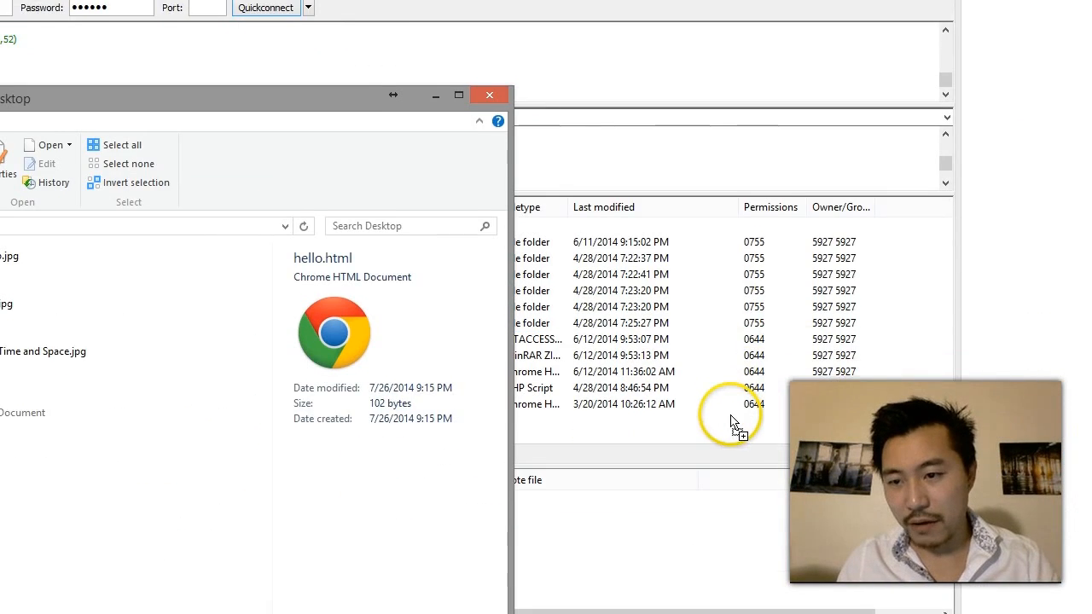
Drag hello.html from the Desktop into FileZilla's remote public_html folder
click(490, 95)
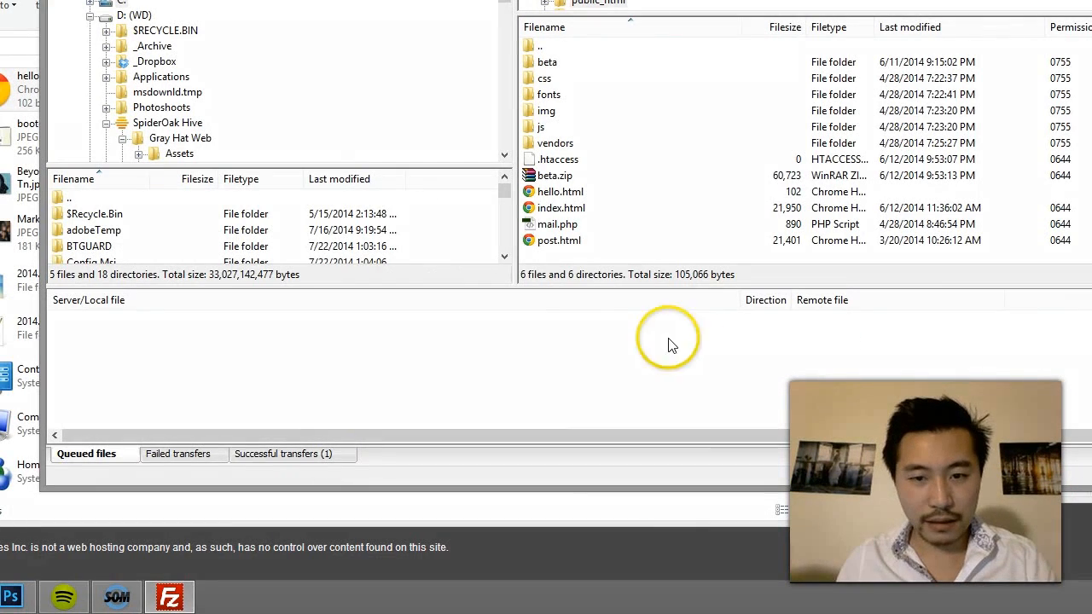
click(561, 191)
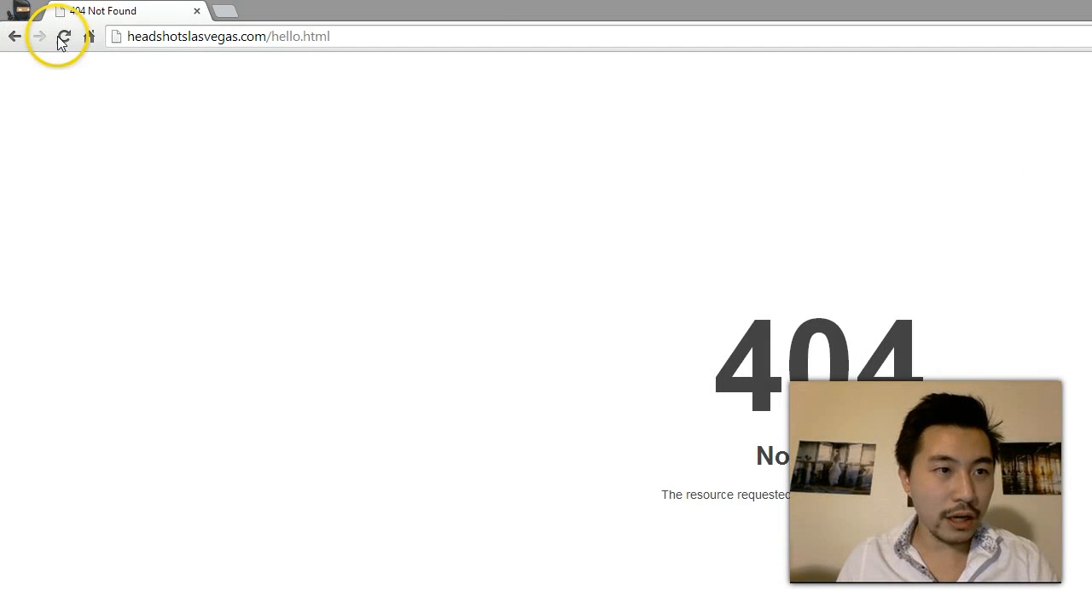
Reload headshotslasvegas.com/hello.html in Chrome to check the uploaded page
click(64, 36)
text(winscp)
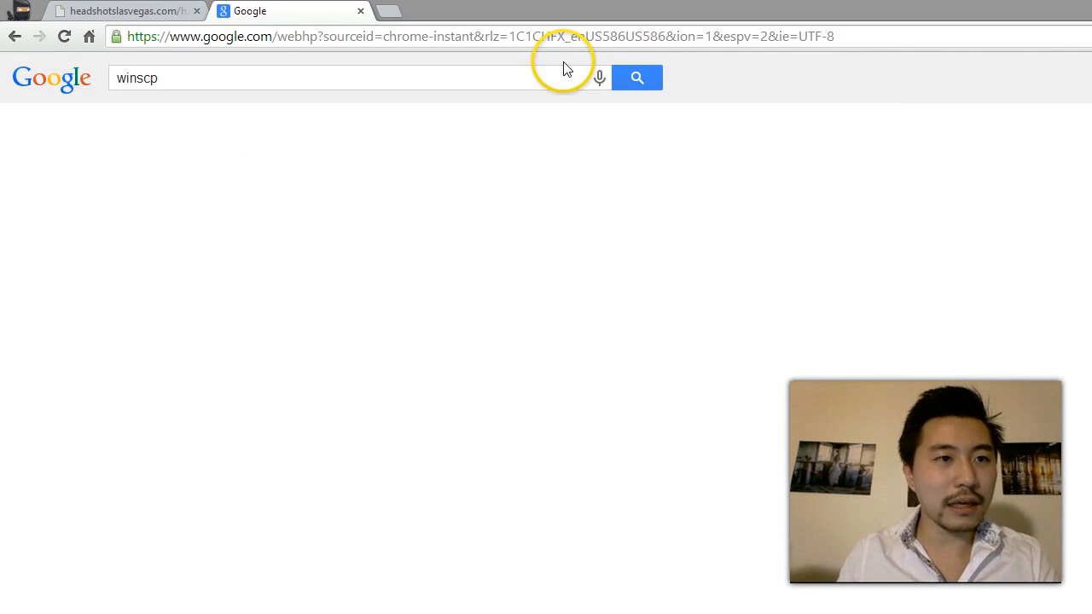
Search Google for winscp and scroll through the WinSCP site's news page
click(636, 78)
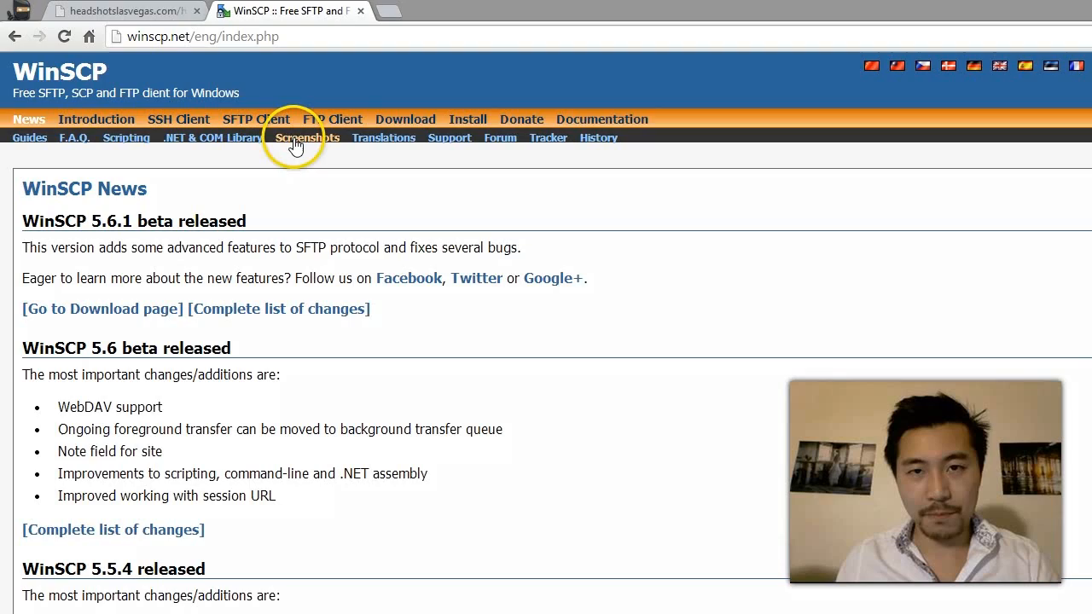
scroll(down, 3)
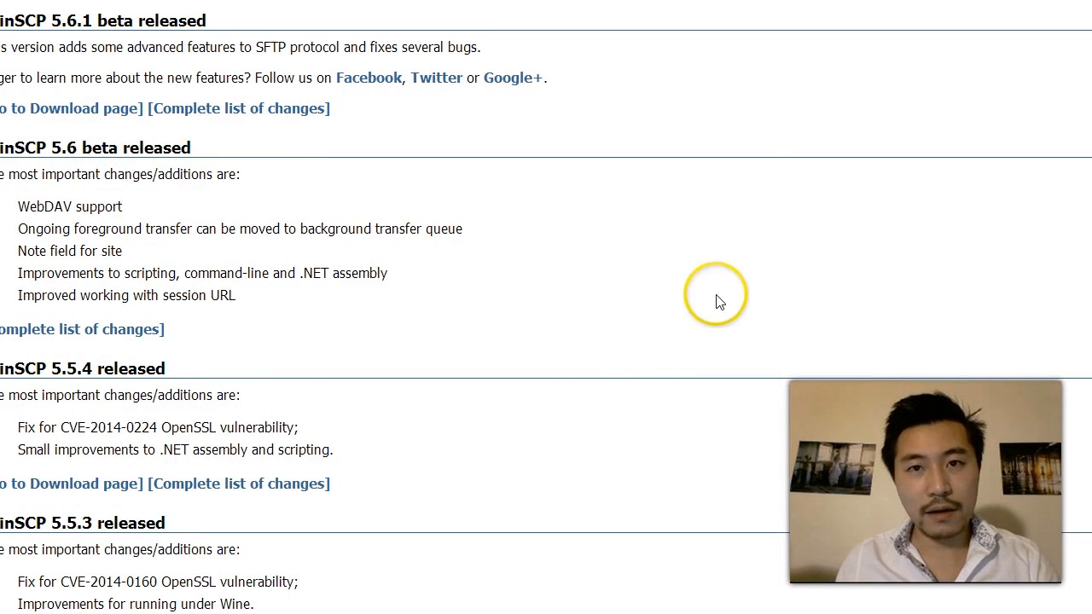
scroll(down, 3)
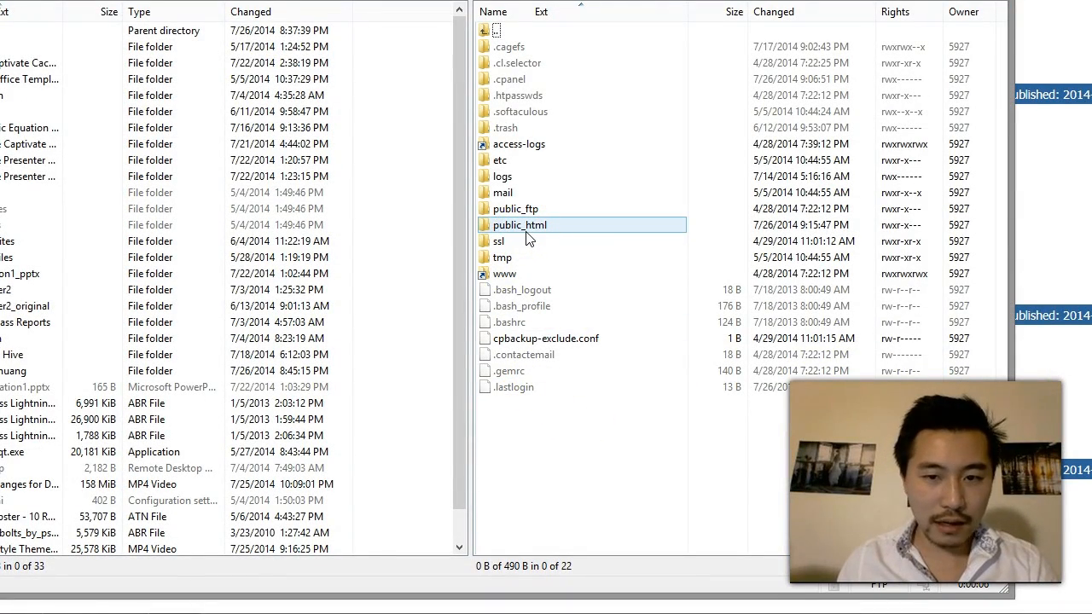
Open public_html in WinSCP and load hello.html into its built-in editor
double_click(518, 225)
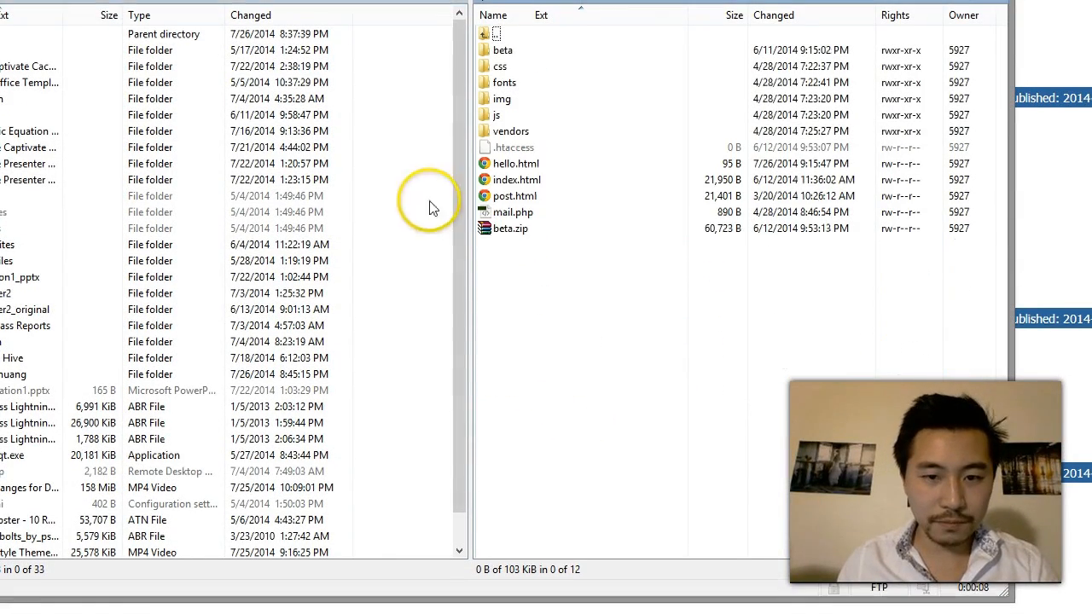
click(418, 199)
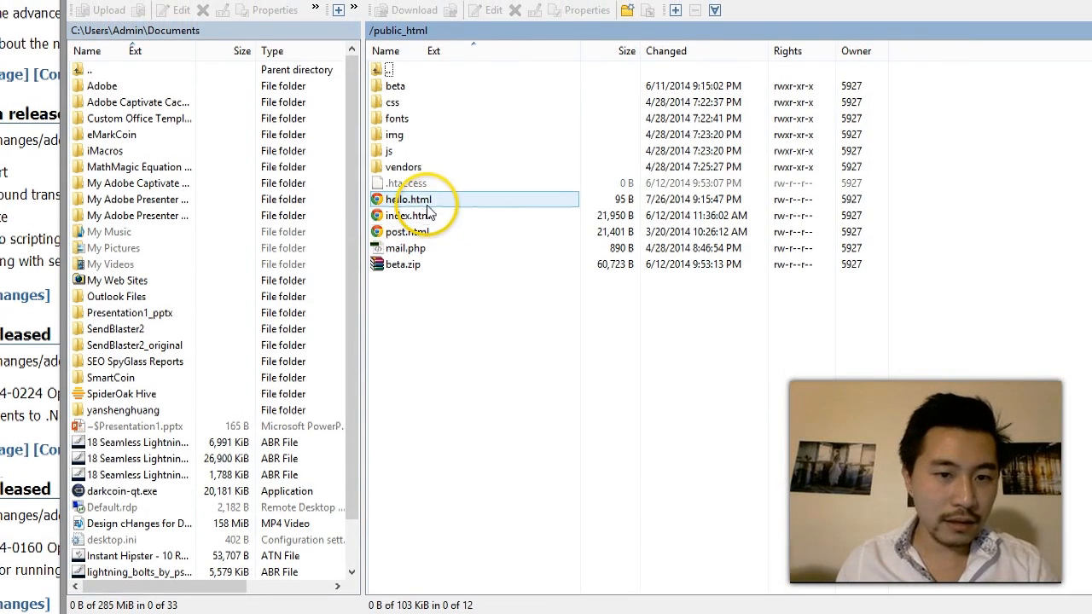
click(410, 199)
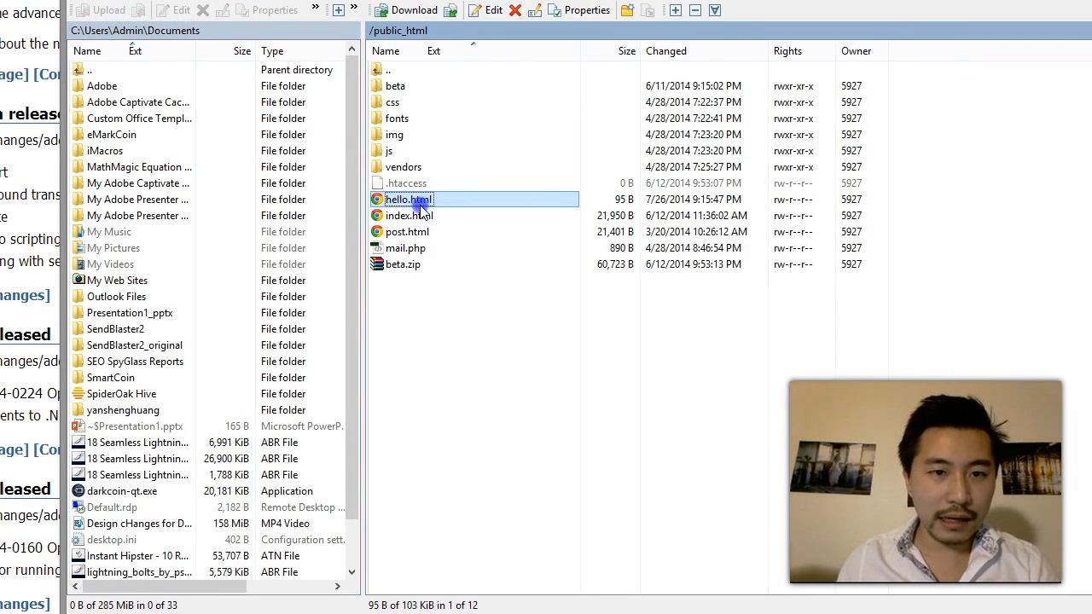
double_click(407, 198)
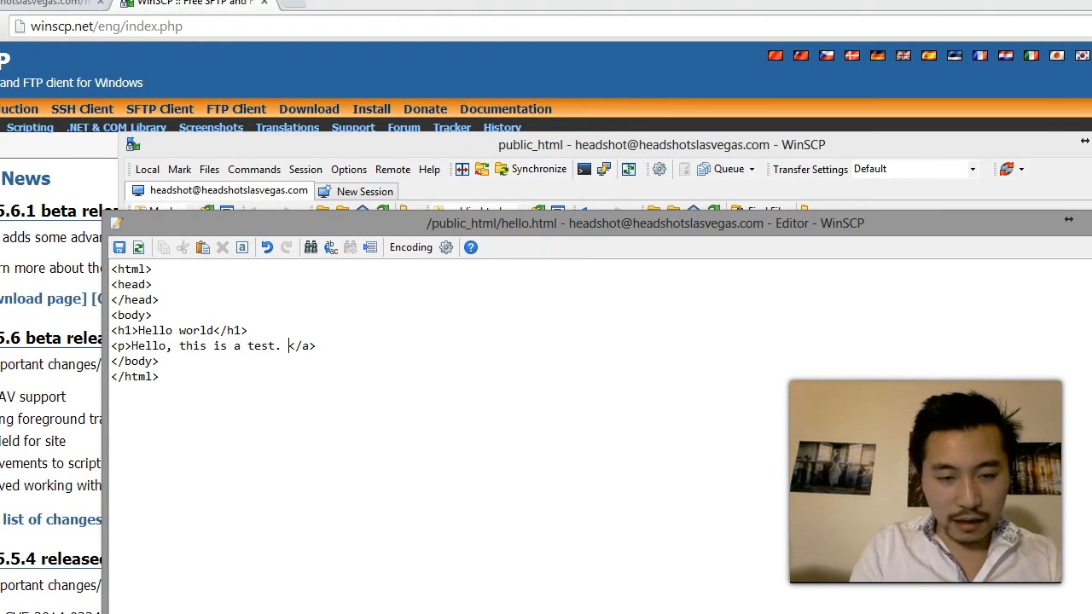
text(My site is)
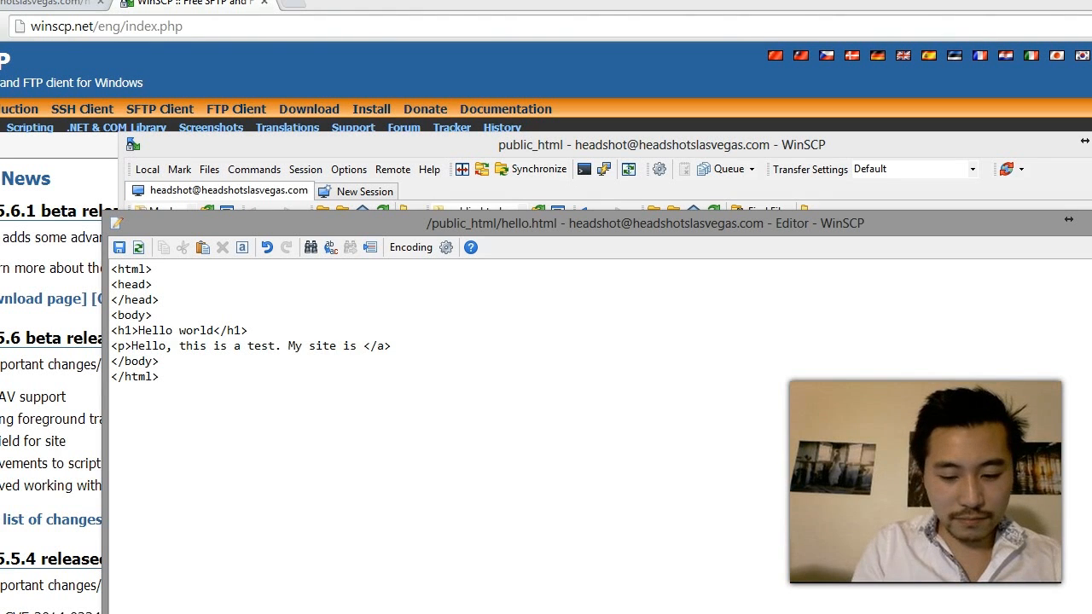
text(<a href=""><)
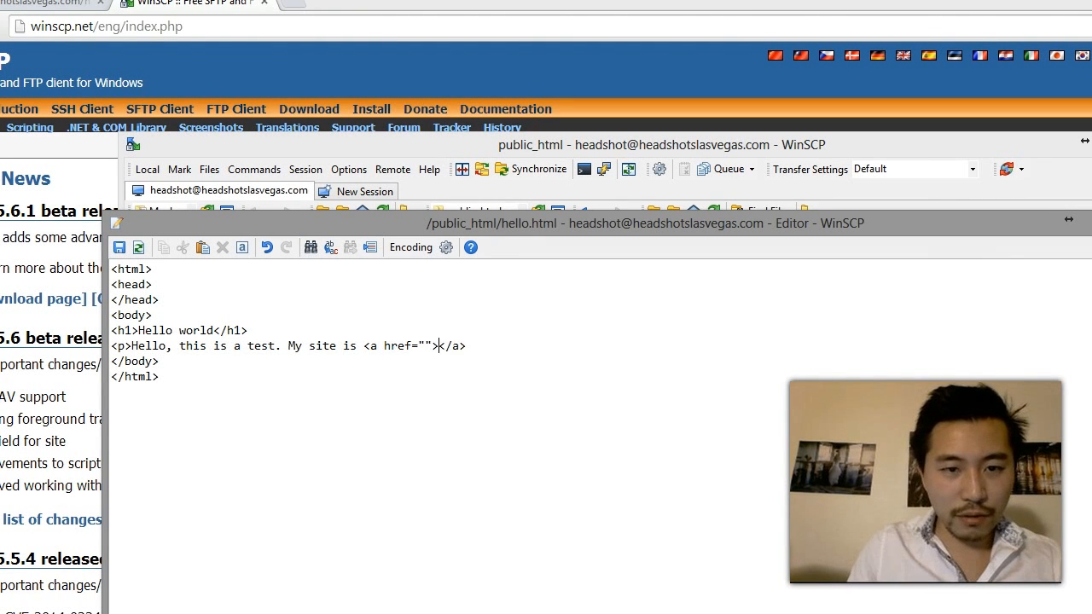
text(http://y)
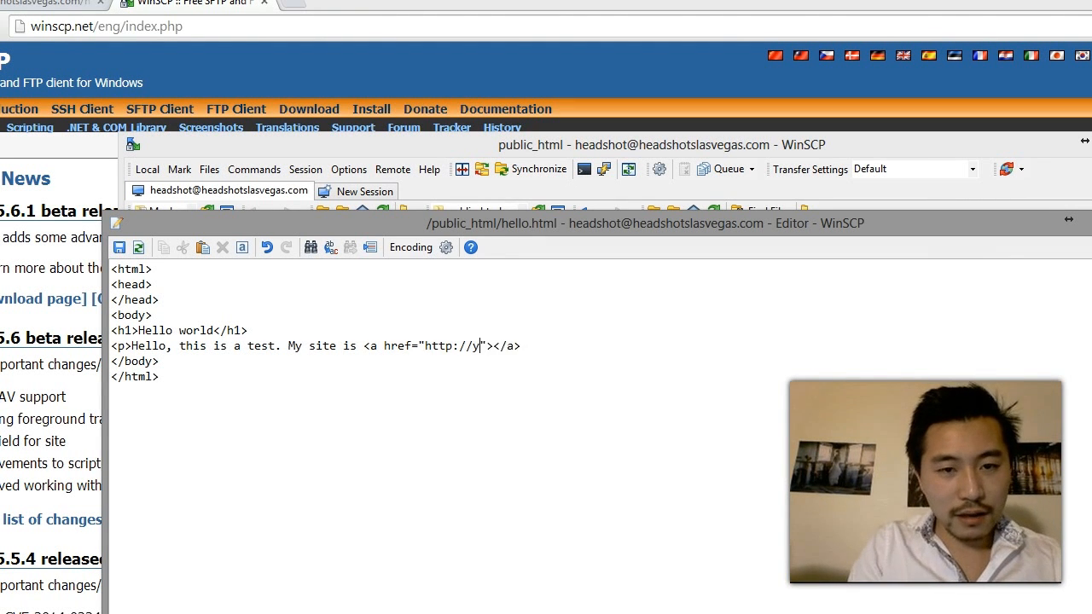
text(anshenghuang.com)
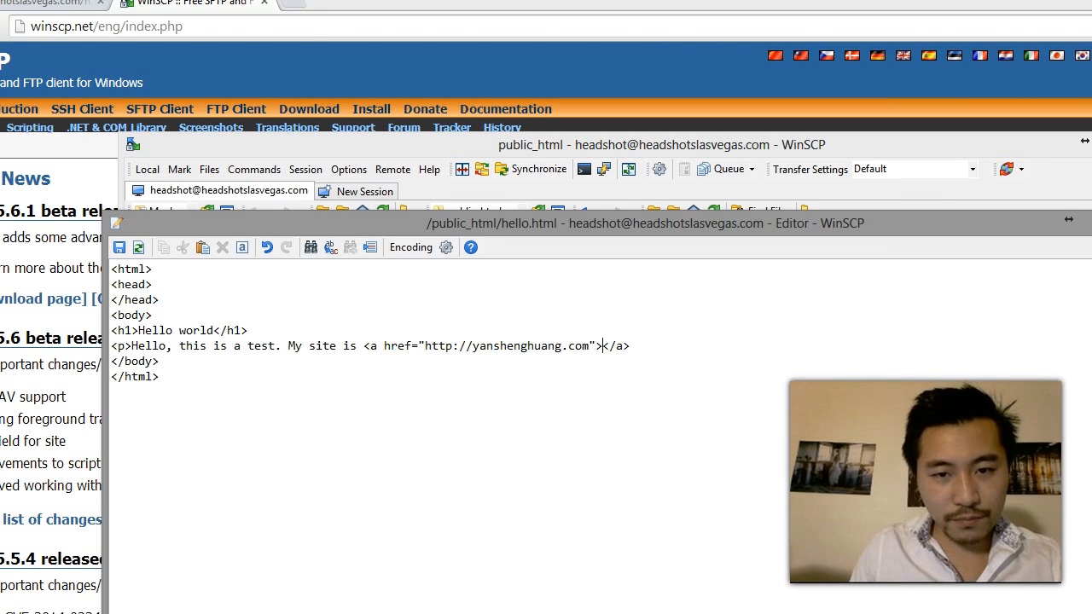
text(yanshenghuang.com)
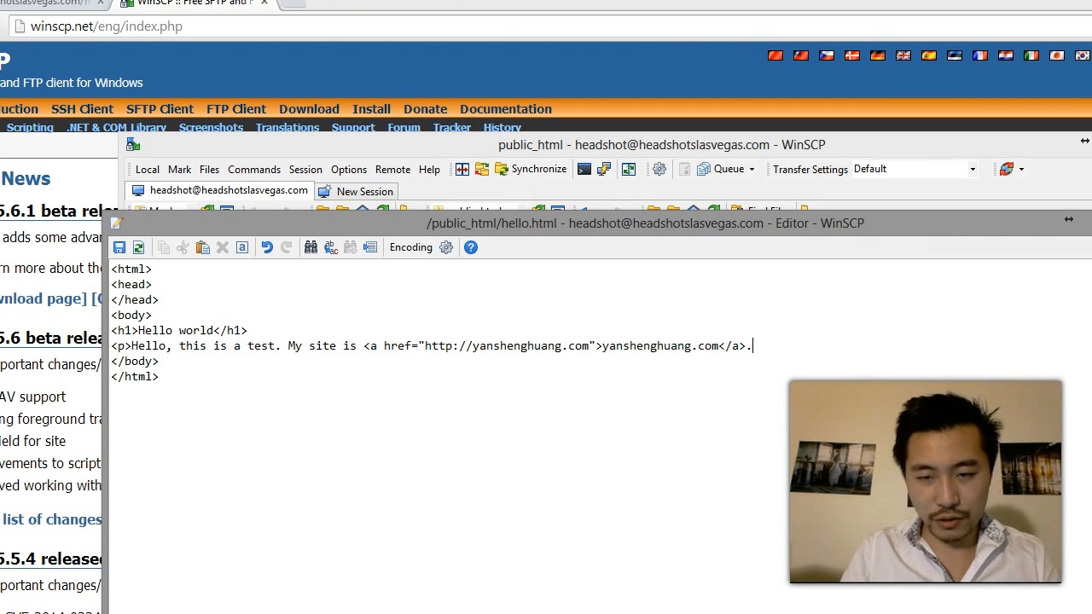
scroll(down, 3)
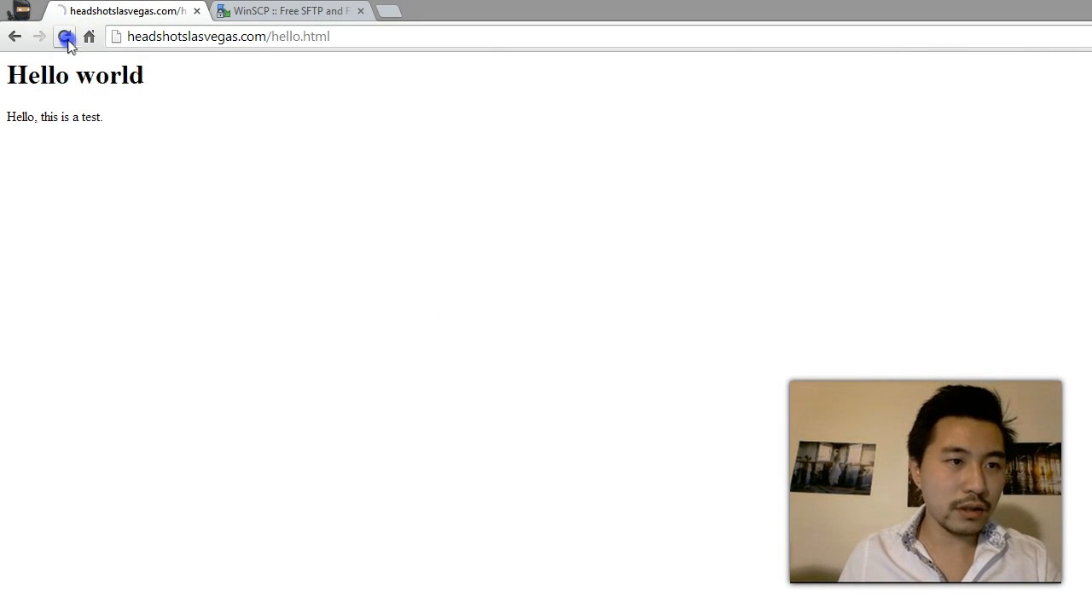
Reload headshotslasvegas.com/hello.html in Chrome; it still shows only the plain test sentence
click(65, 36)
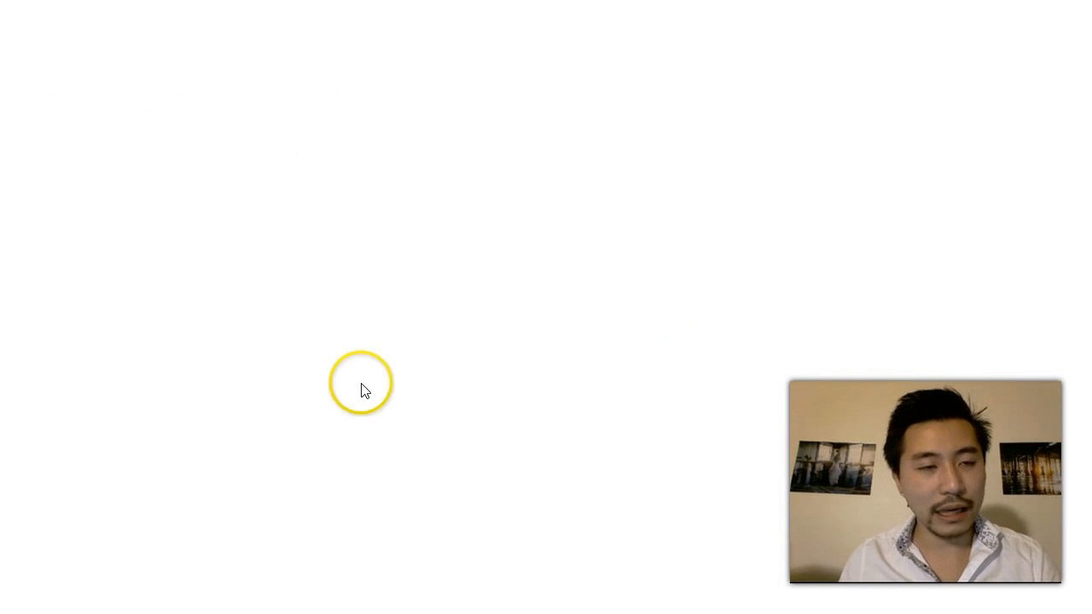
click(538, 201)
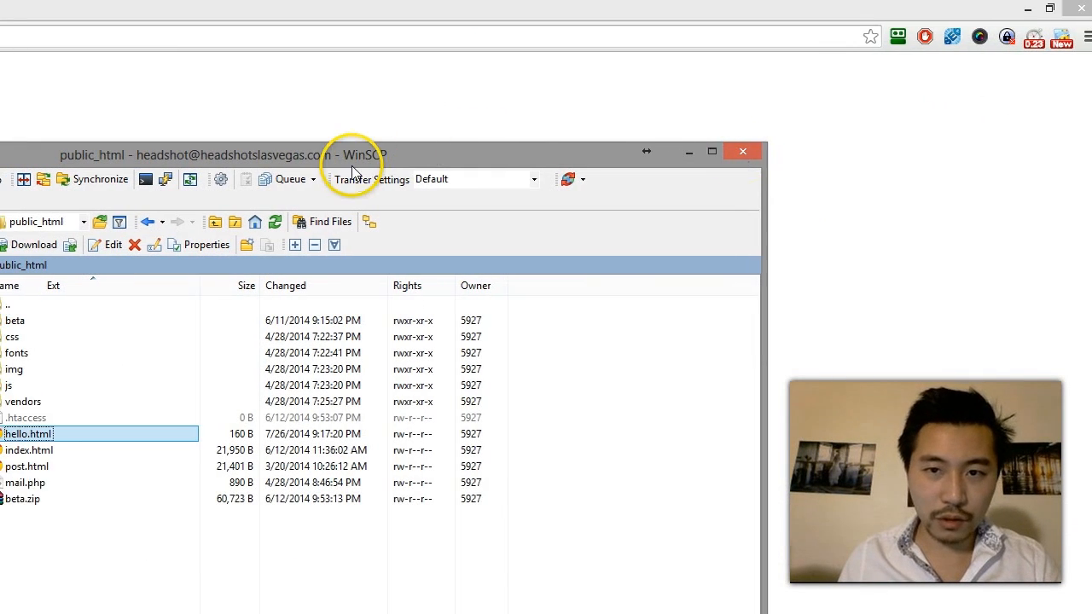
Close WinSCP, confirm terminating the server session, and select hello.html among the server files
click(741, 151)
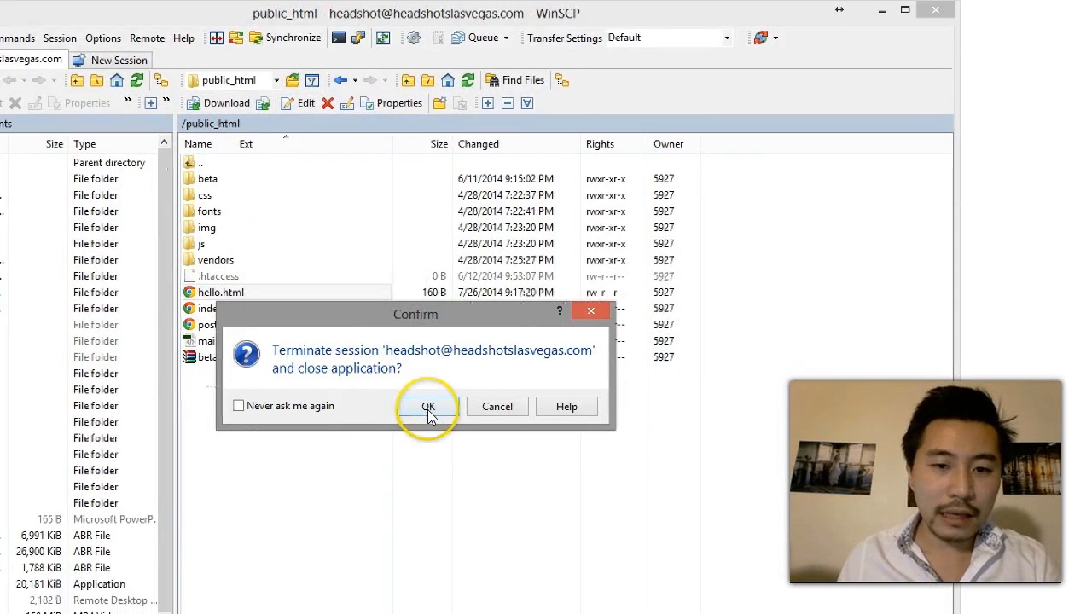
click(428, 407)
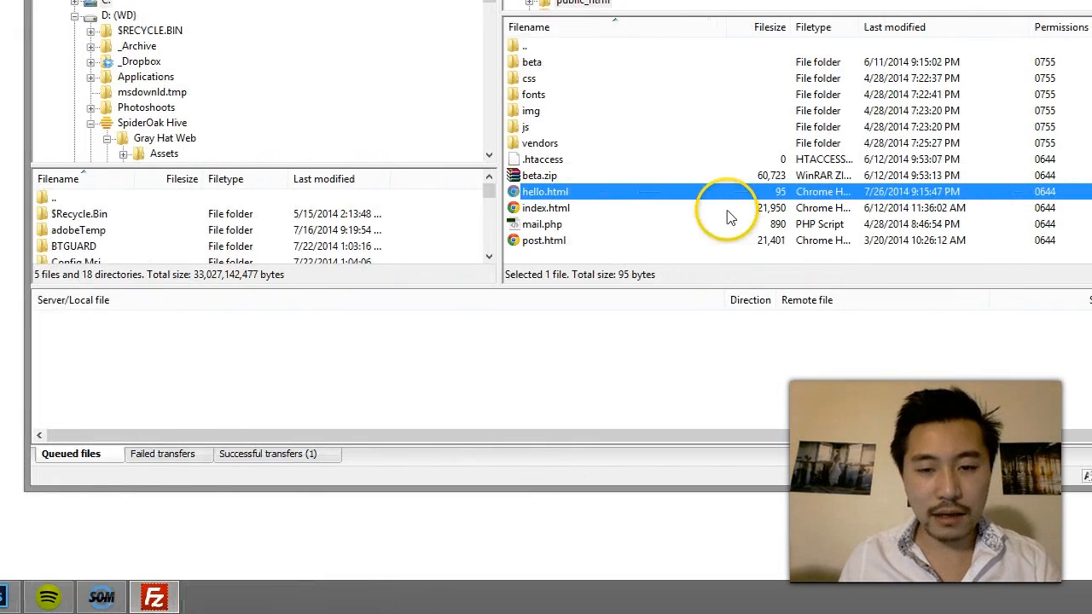
click(602, 256)
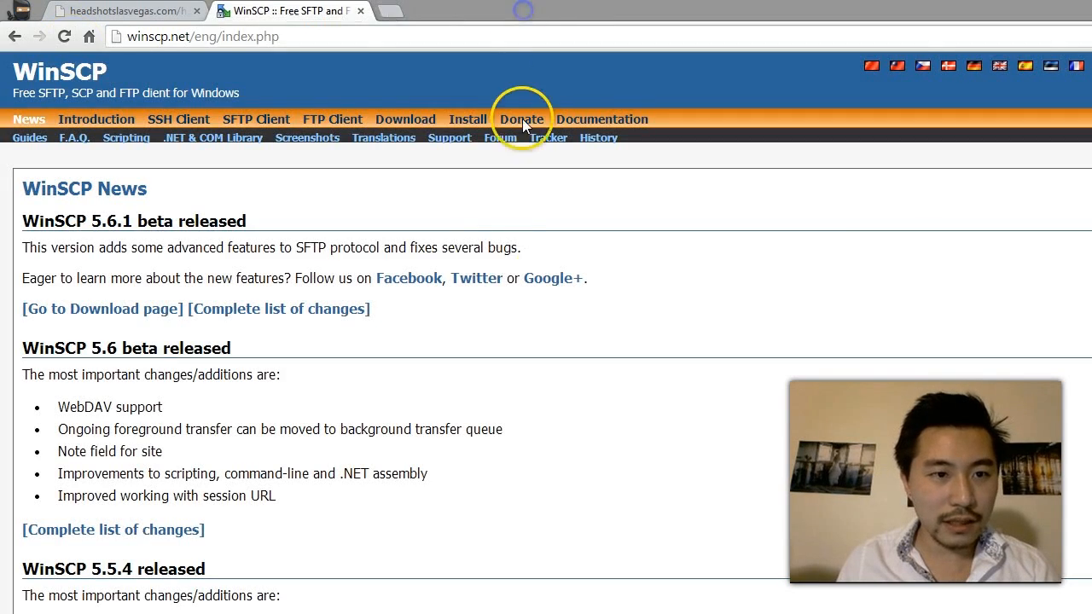
Download hello.html from the Remote site pane to the desktop, overwriting the local copy
click(407, 597)
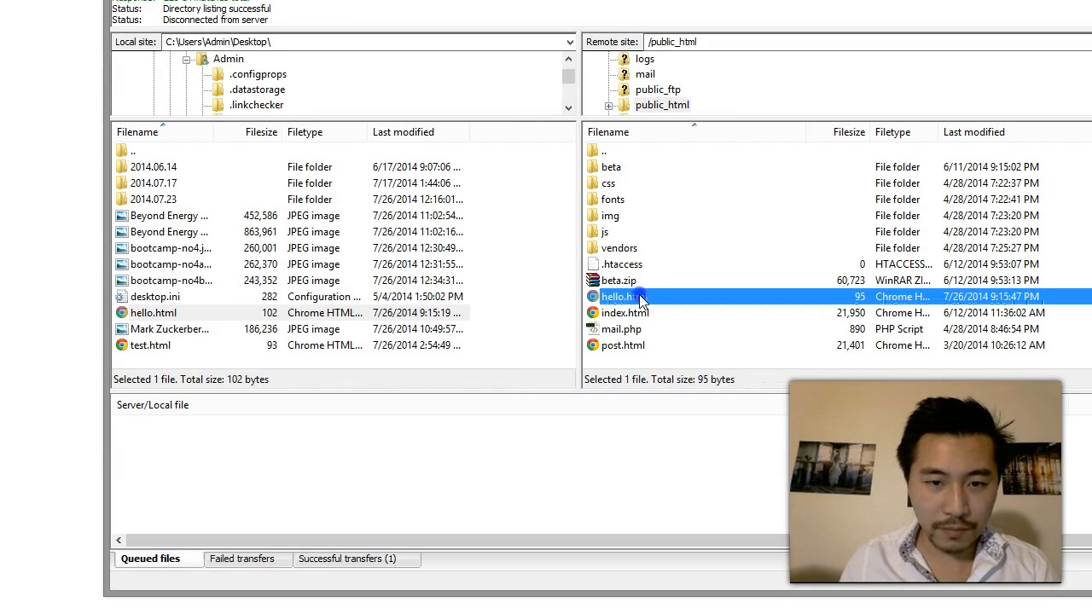
double_click(617, 296)
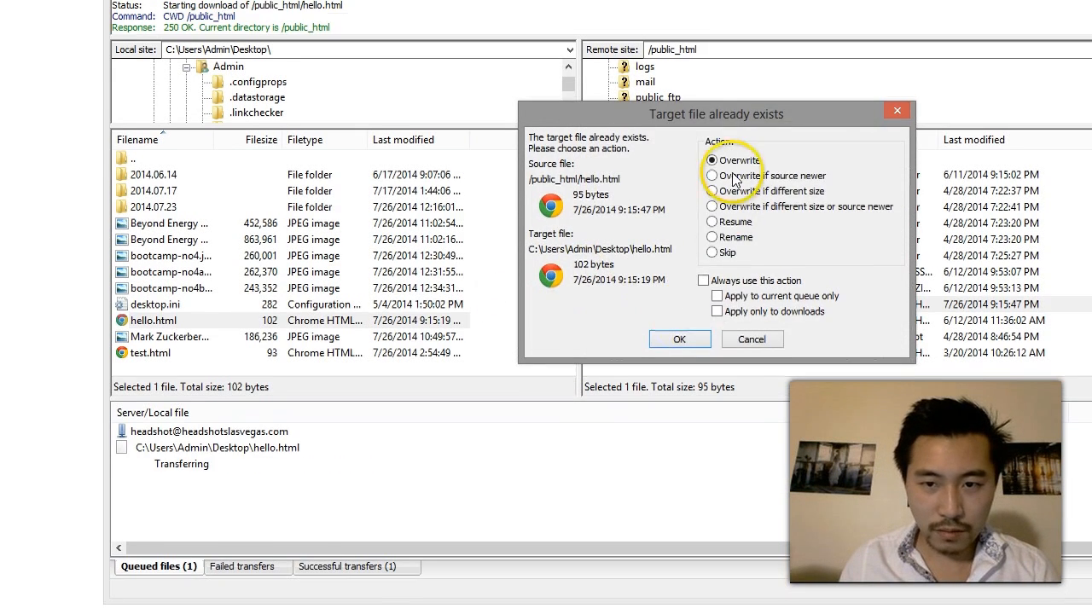
click(679, 338)
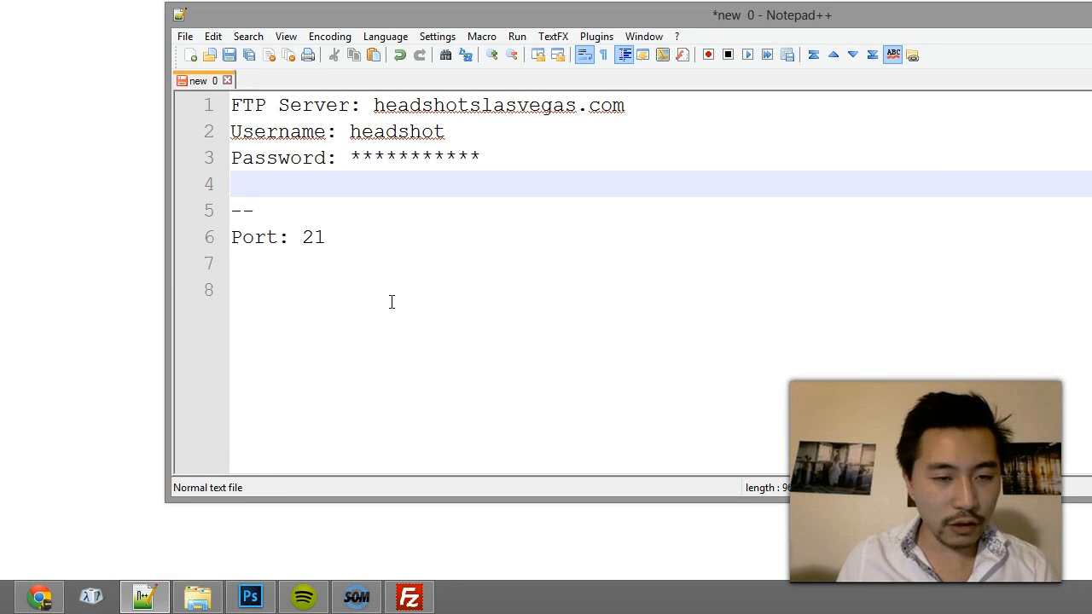
Edit and save the desktop hello.html, then upload the 167-byte file, overwriting the server copy
click(197, 596)
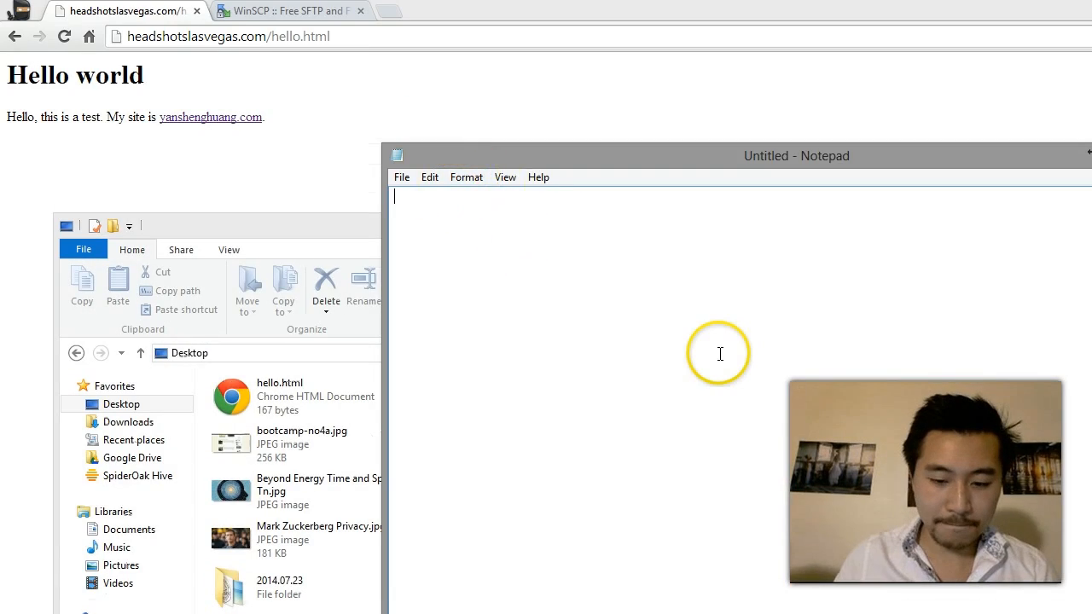
click(401, 177)
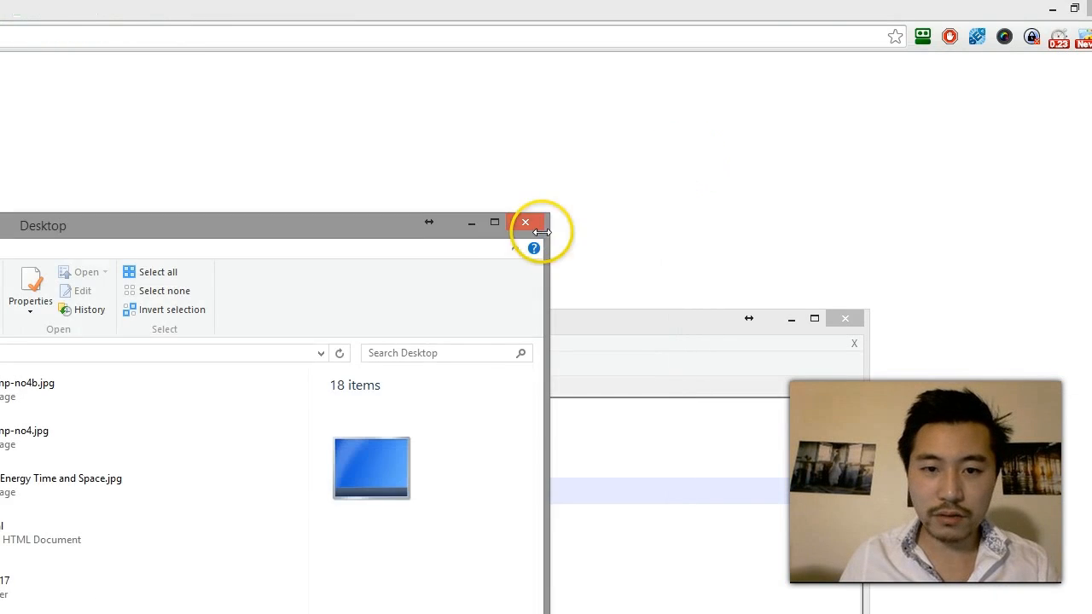
click(526, 223)
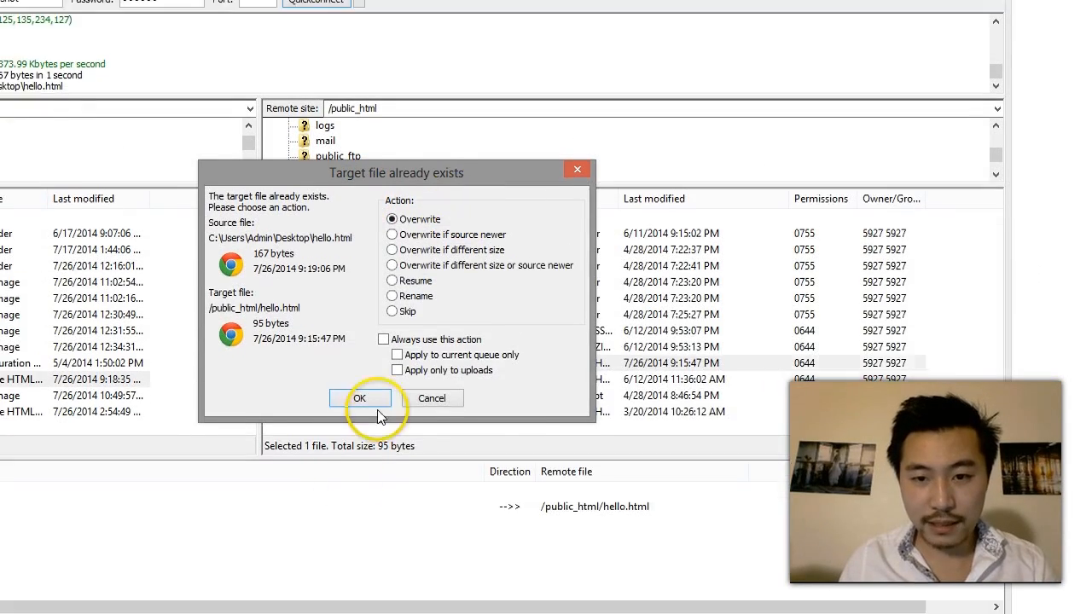
click(359, 397)
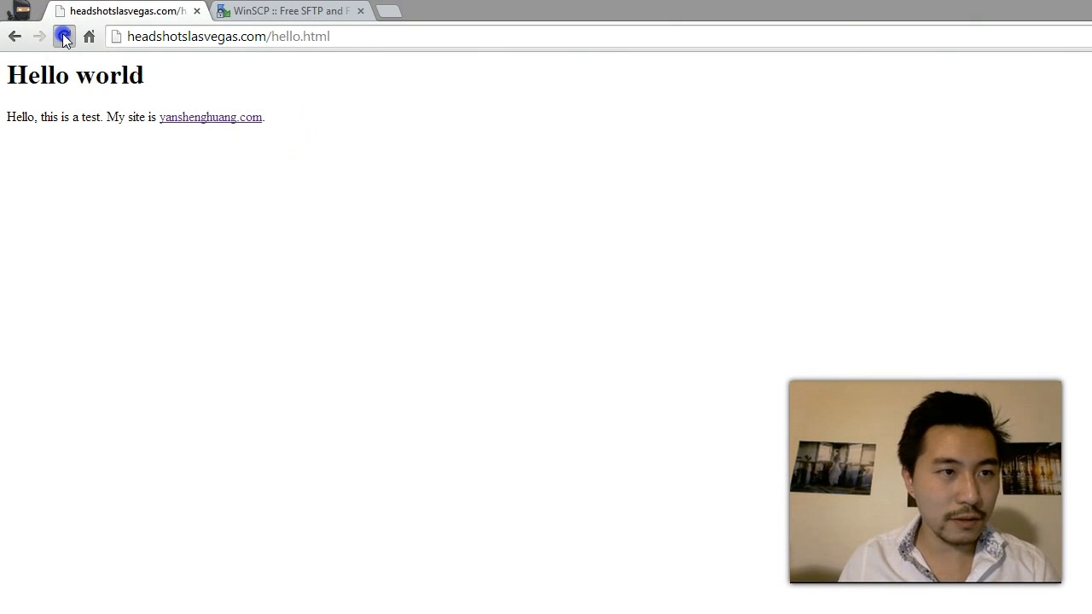
Reload hello.html to see the uploaded link sentence, then type youtube.com in Chrome
click(64, 35)
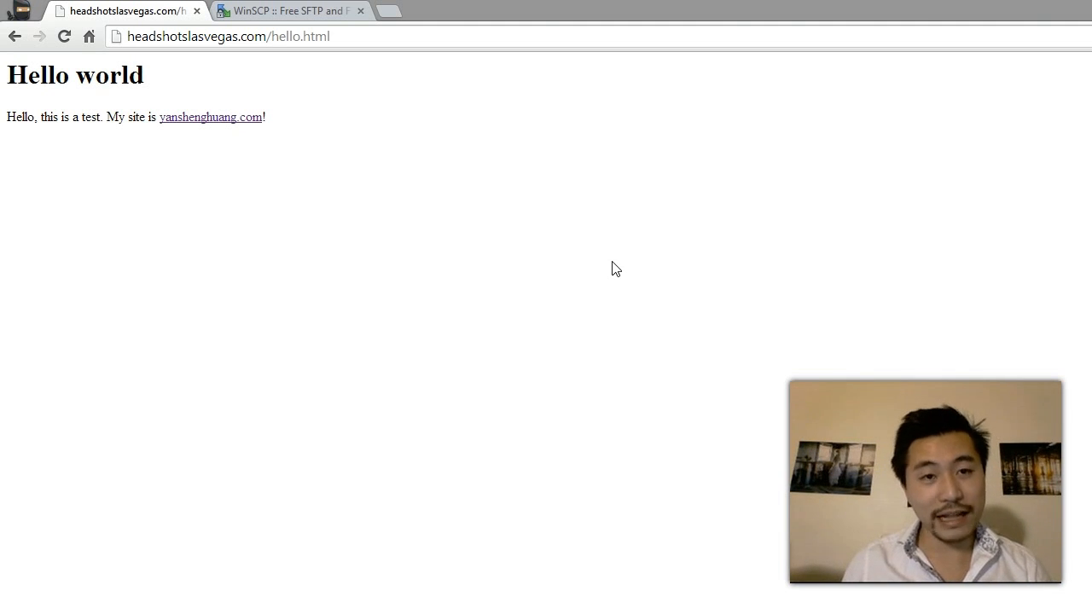
text(youtube.com)
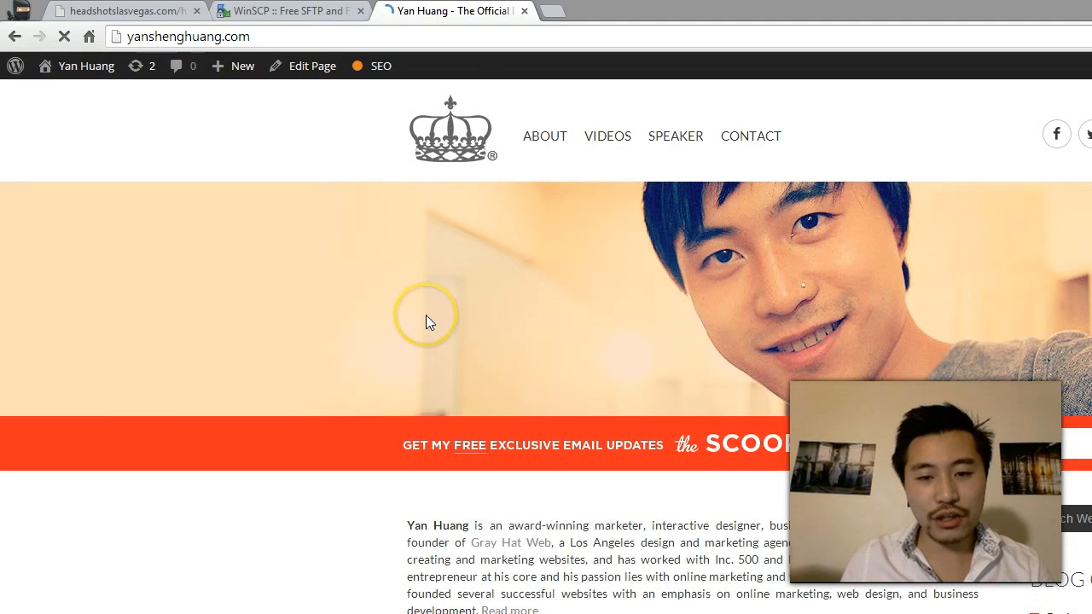
Scroll through yanshenghuang.com's blog posts, then show the site's Instagram photo feed
scroll(down, 3)
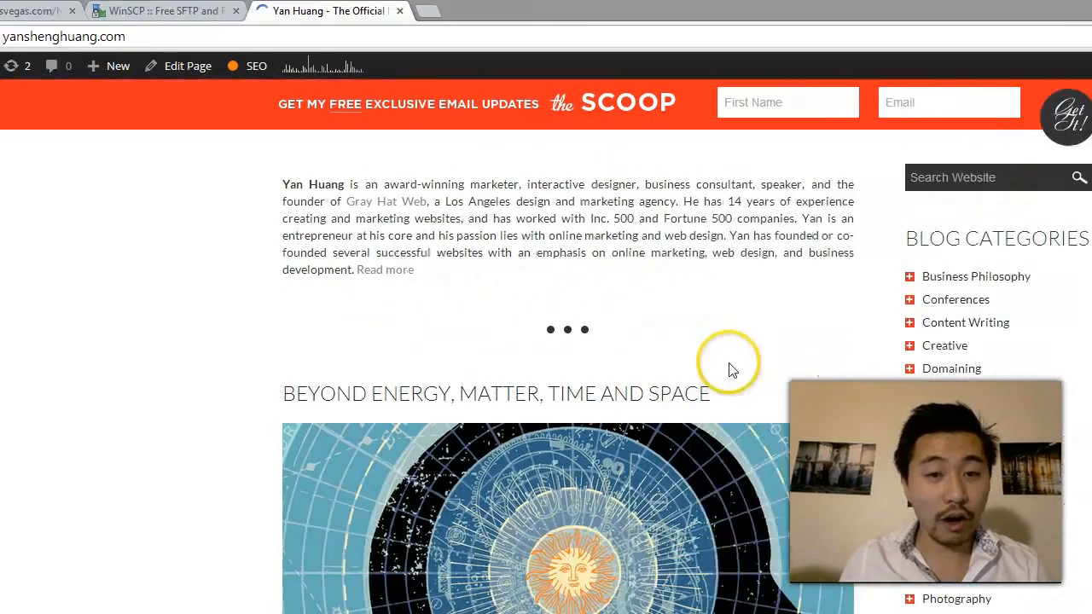
scroll(down, 3)
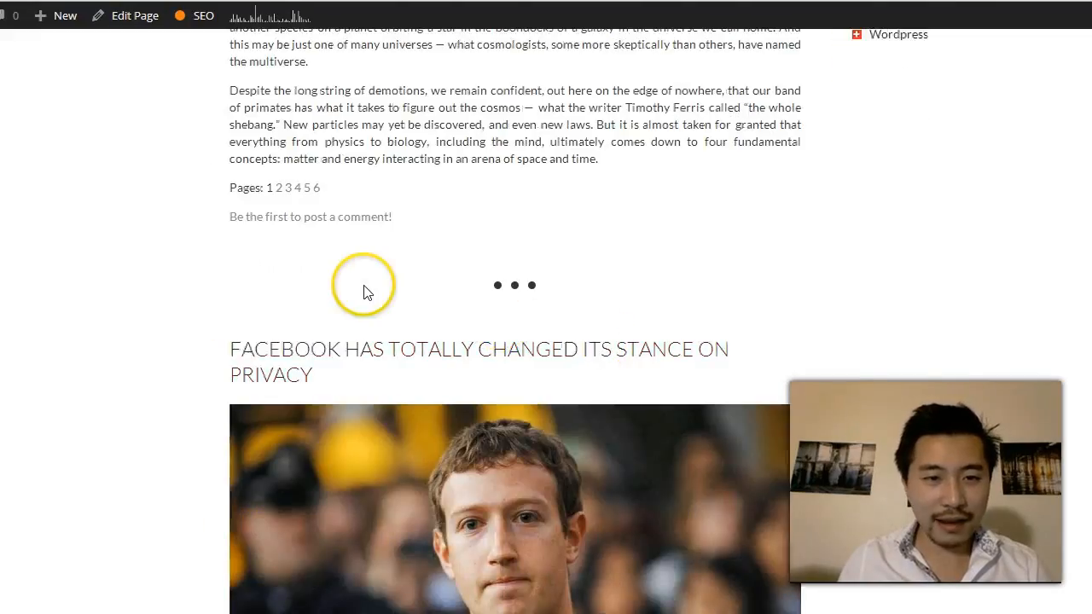
scroll(down, 3)
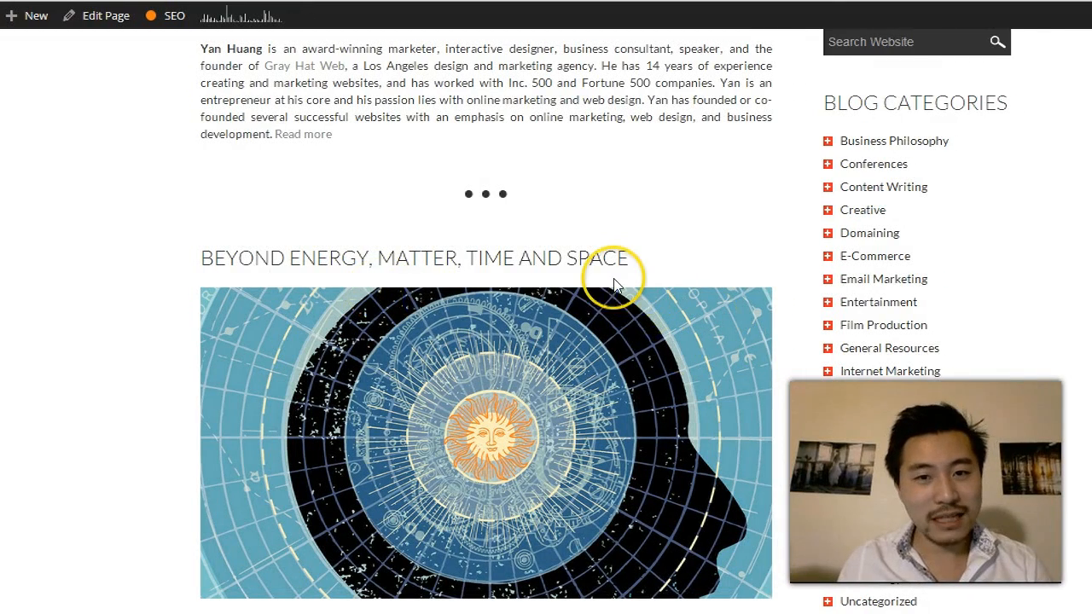
mouse_move(507, 296)
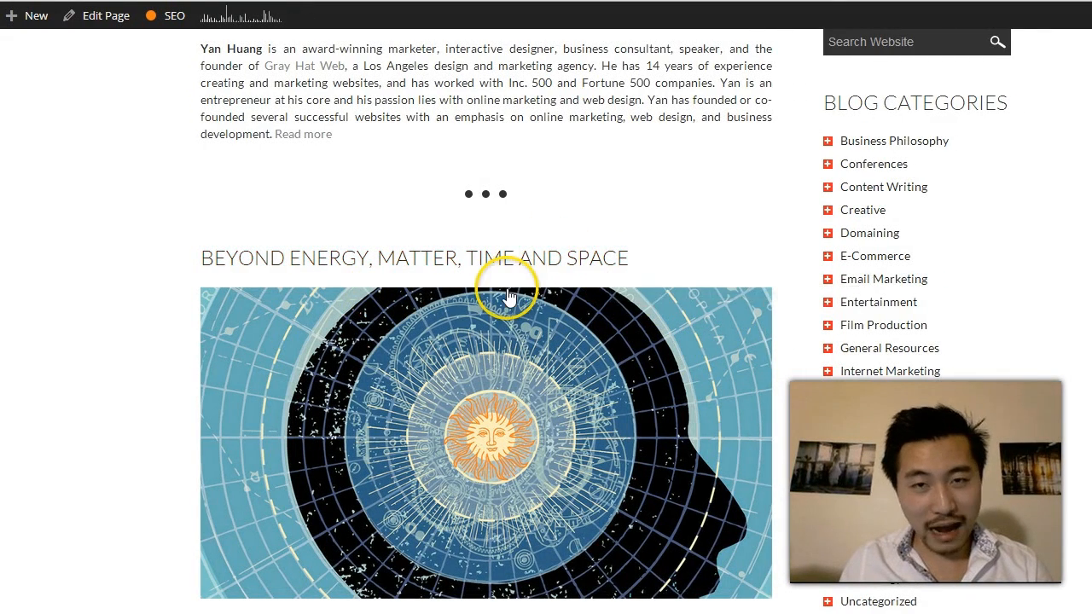
scroll(down, 3)
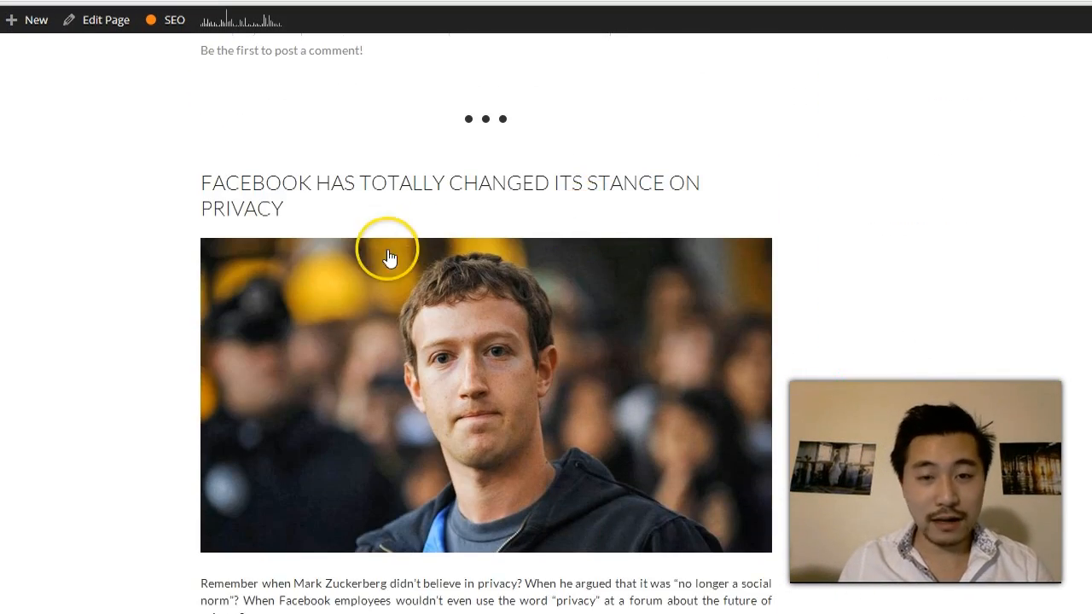
scroll(down, 3)
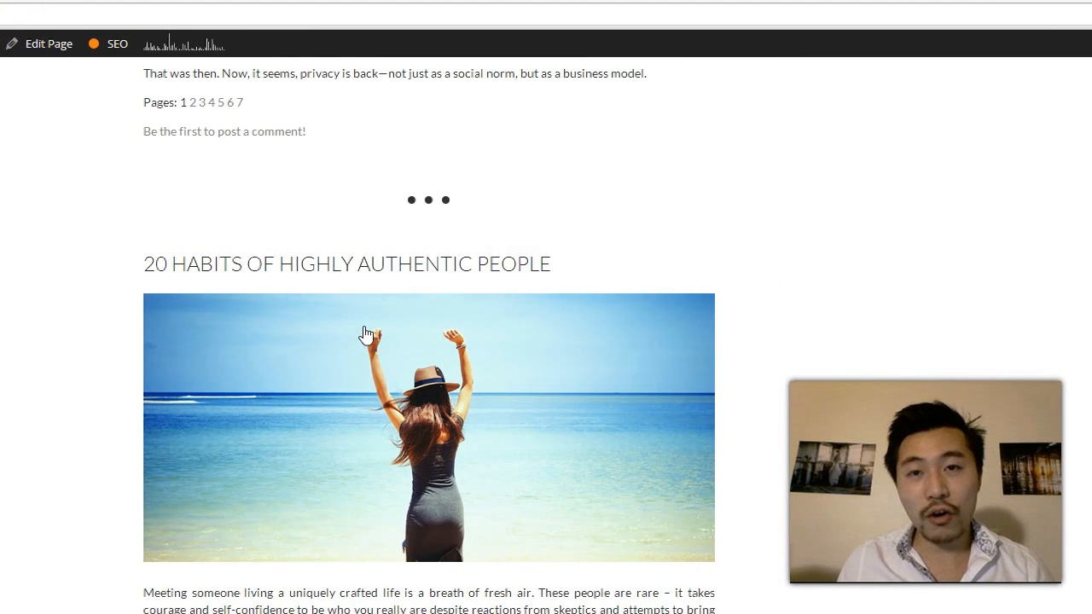
scroll(down, 3)
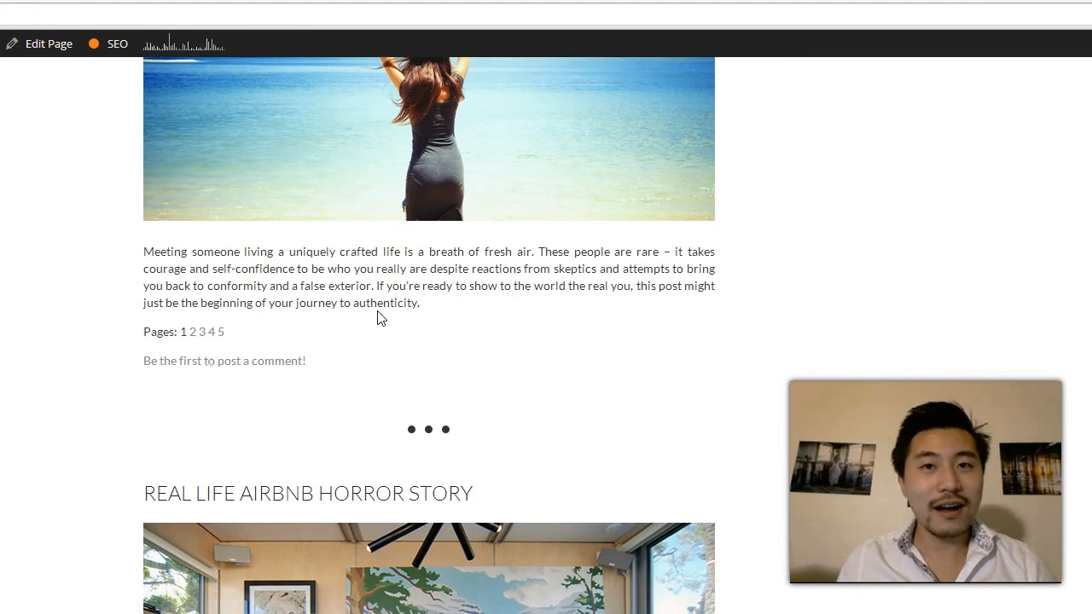
scroll(down, 3)
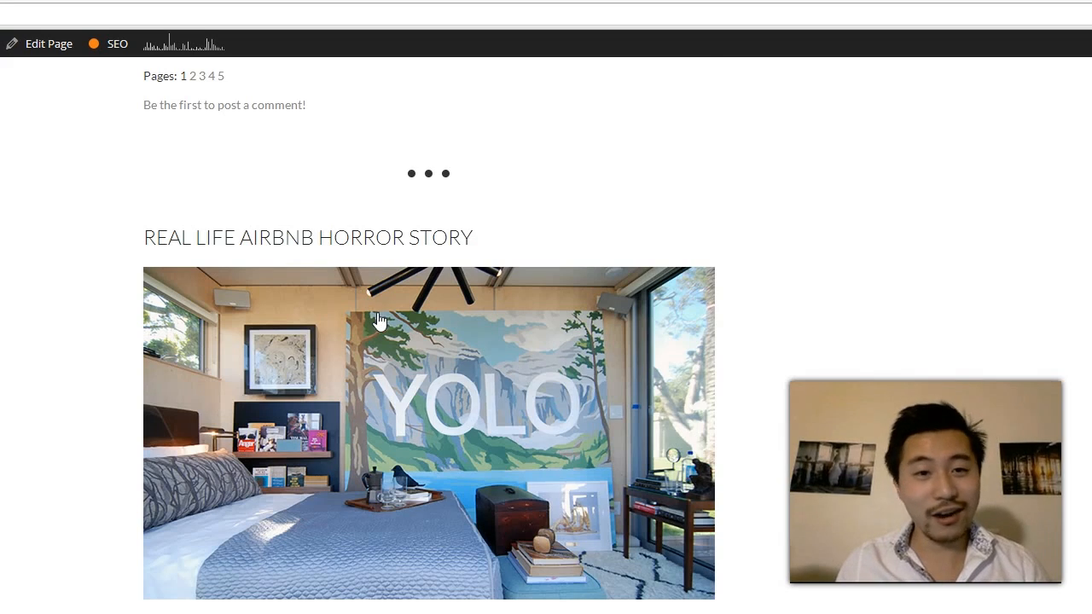
scroll(down, 3)
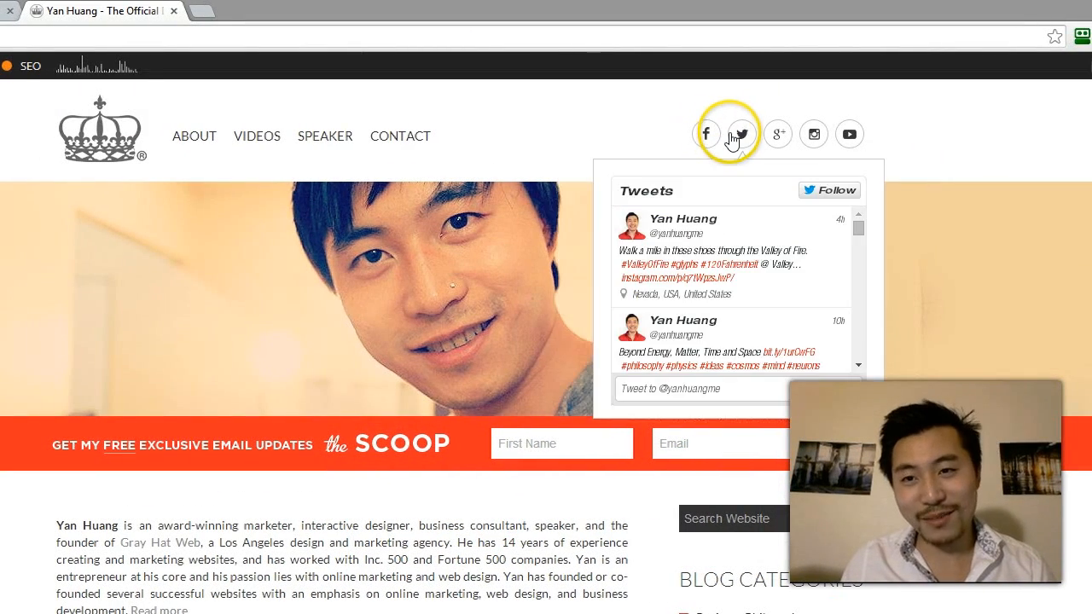
click(728, 134)
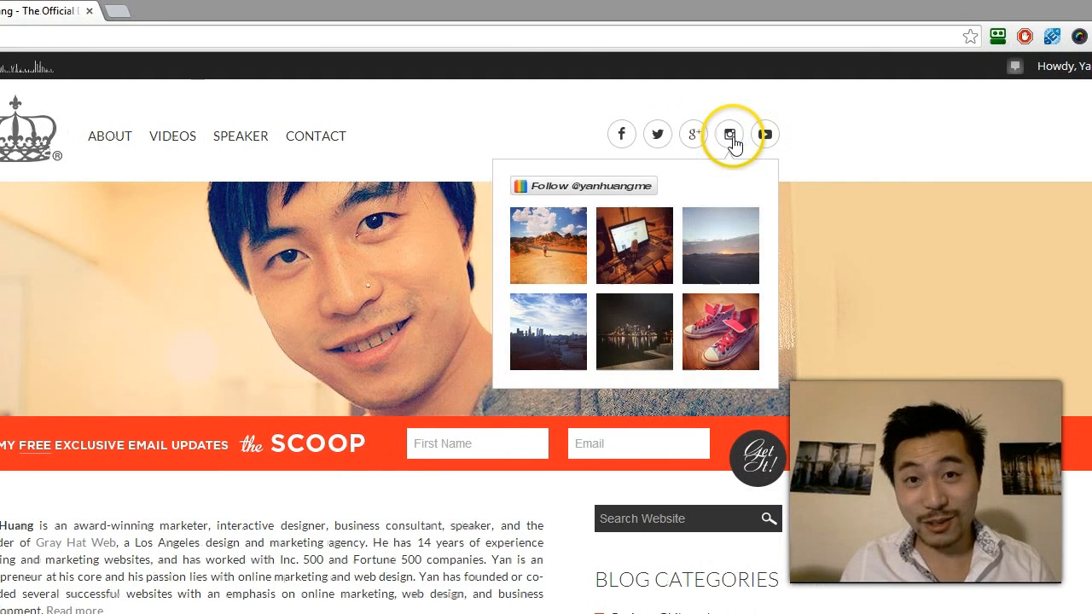